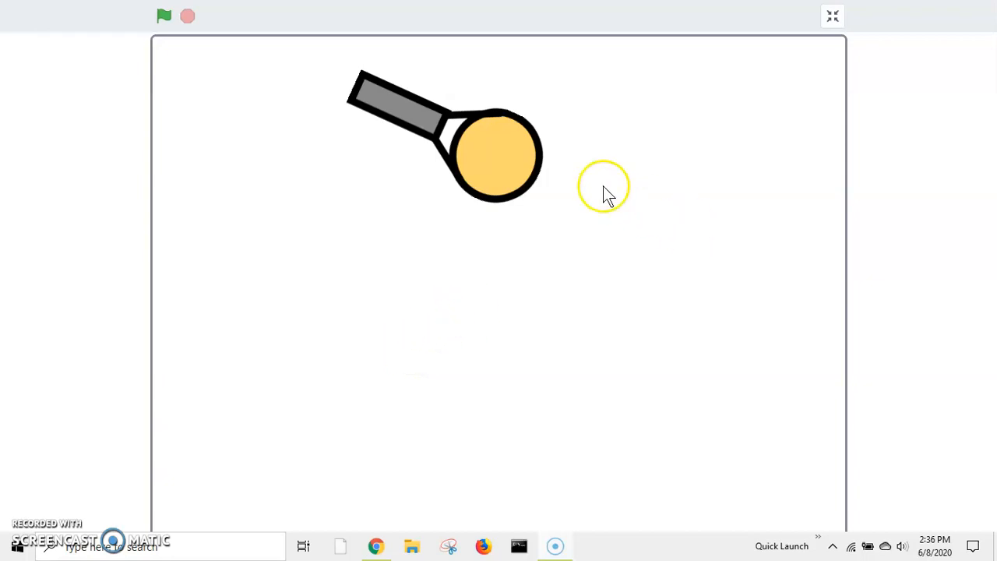
{"action": "mouse_move", "coordinate": [544, 234]}
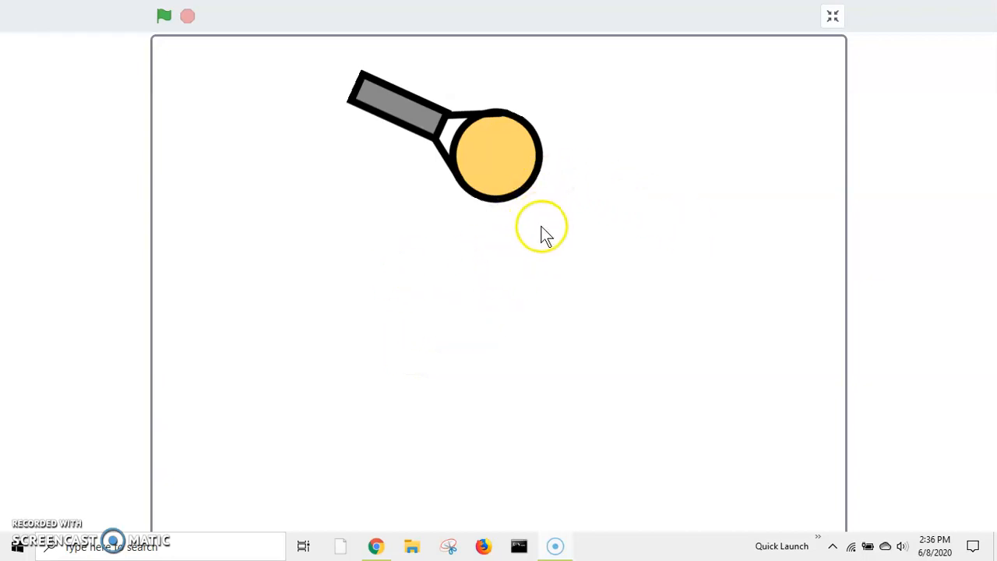
Play the existing shooter game by steering the player, then leave the full-screen view.
{"action": "left_click", "coordinate": [164, 15]}
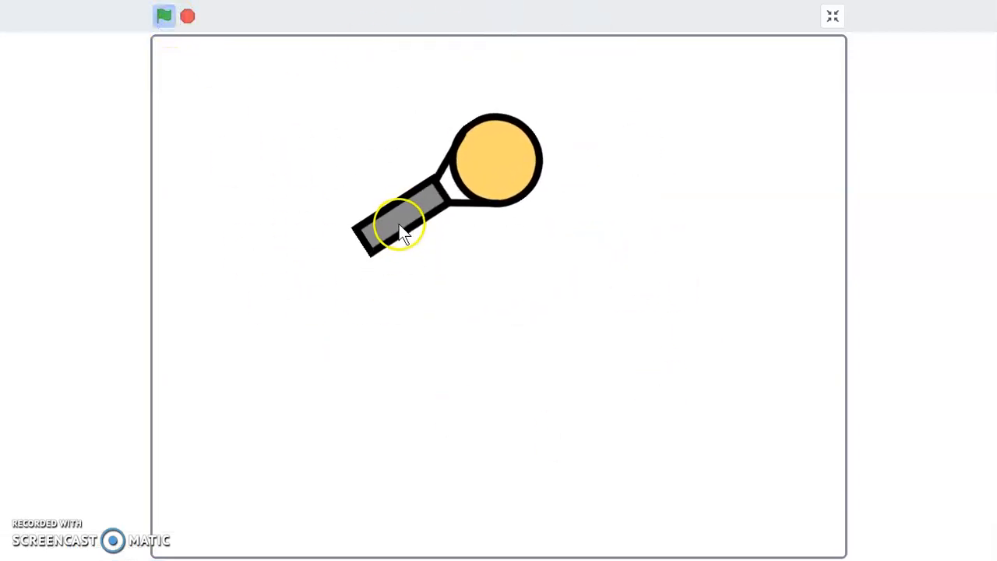
{"action": "left_click_drag", "start_coordinate": [401, 226], "coordinate": [351, 261]}
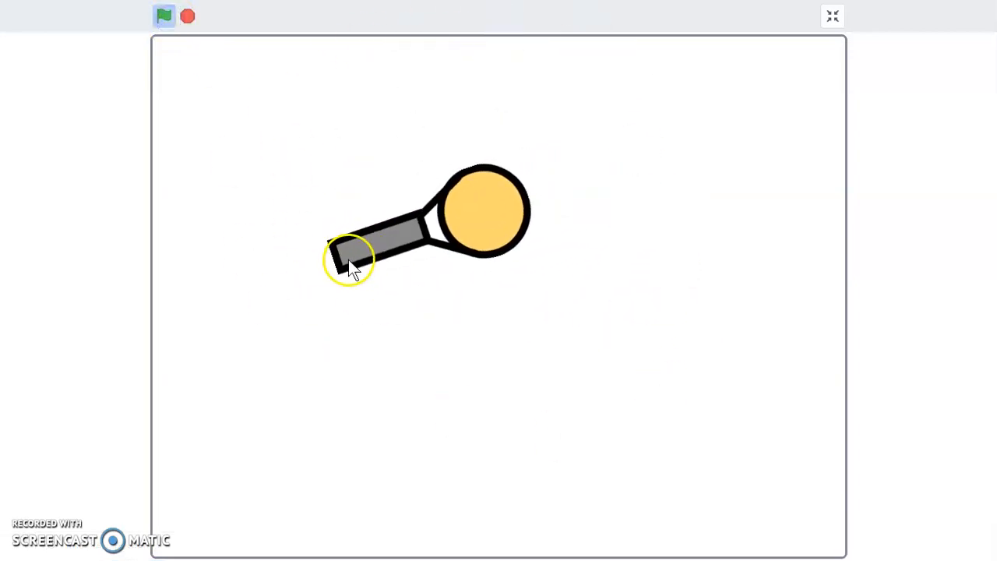
{"action": "left_click_drag", "start_coordinate": [350, 261], "coordinate": [526, 152]}
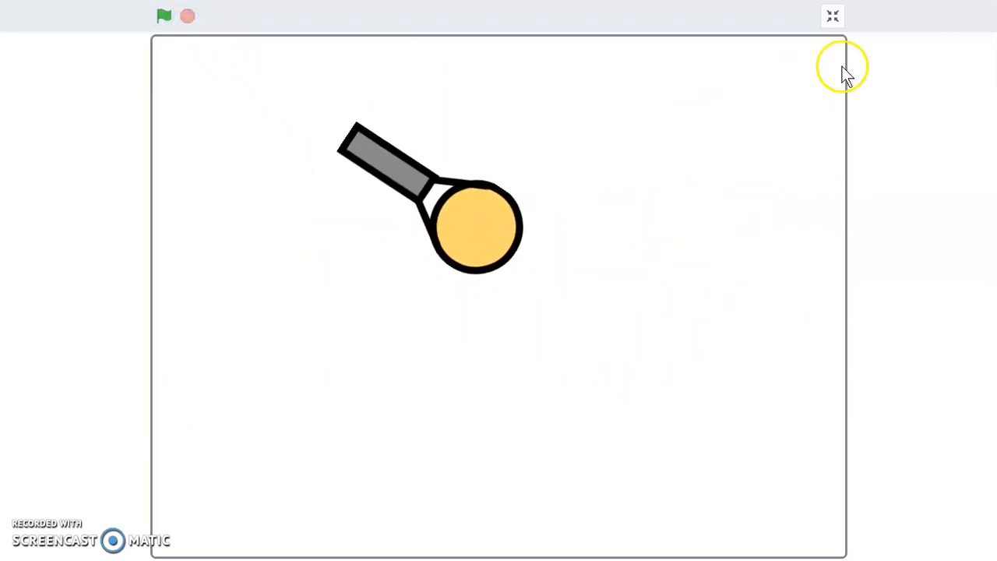
{"action": "mouse_move", "coordinate": [374, 129]}
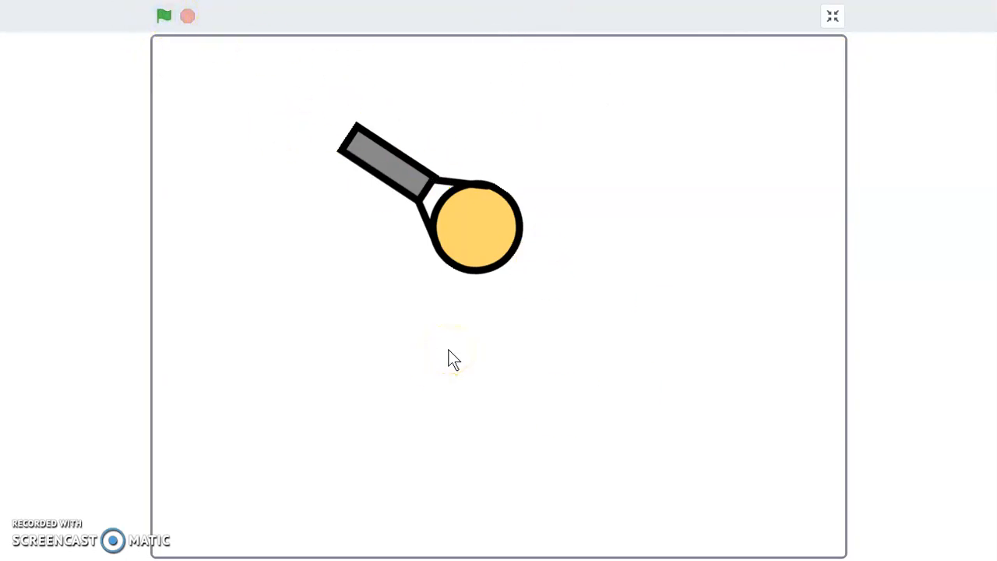
{"action": "mouse_move", "coordinate": [881, 390]}
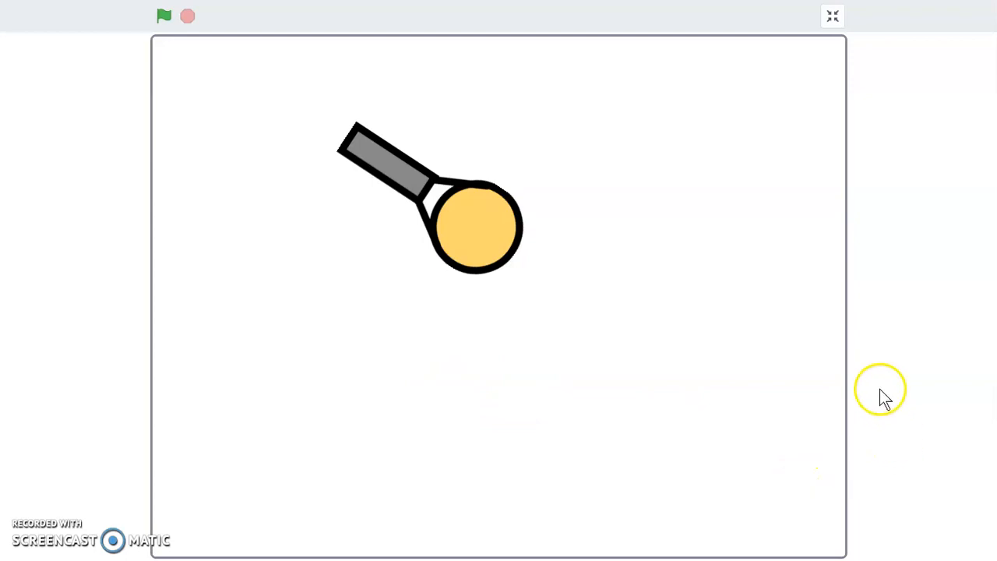
{"action": "mouse_move", "coordinate": [446, 479]}
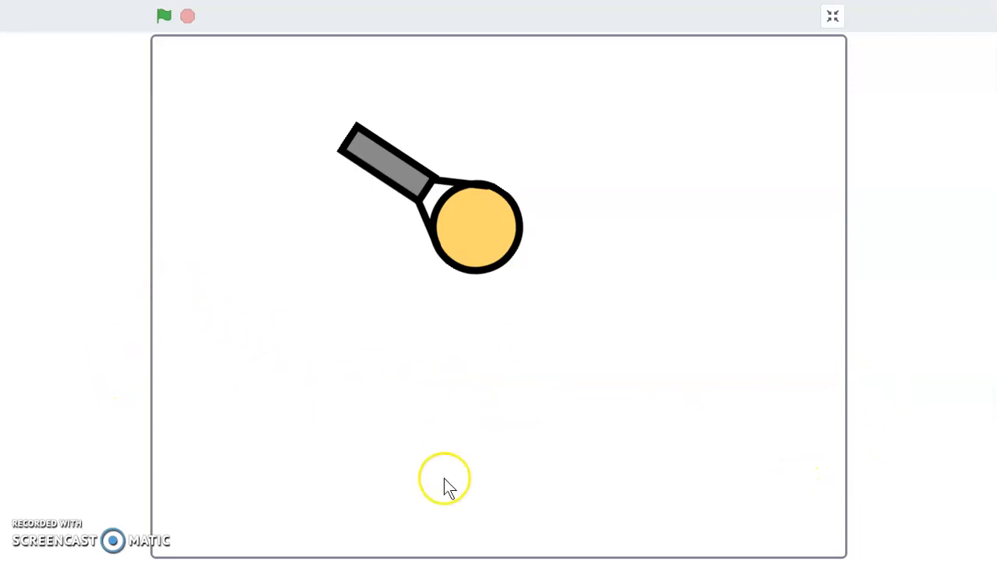
{"action": "mouse_move", "coordinate": [958, 381]}
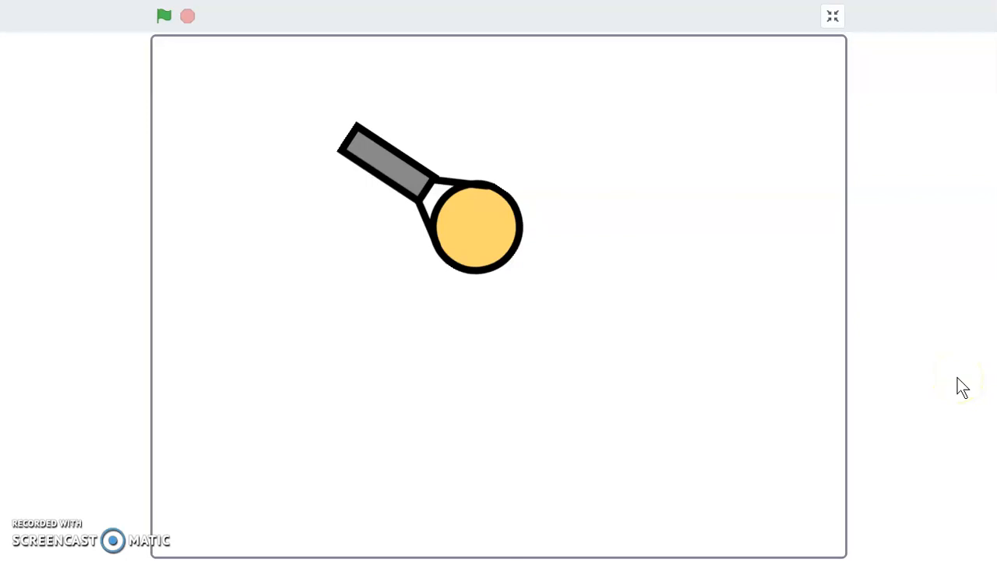
{"action": "left_click", "coordinate": [322, 382]}
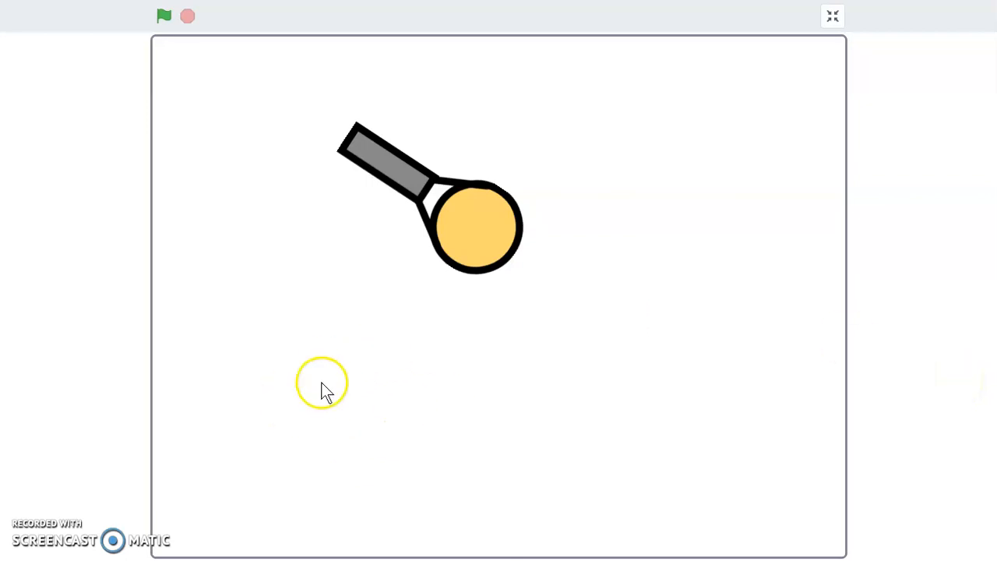
{"action": "mouse_move", "coordinate": [456, 409]}
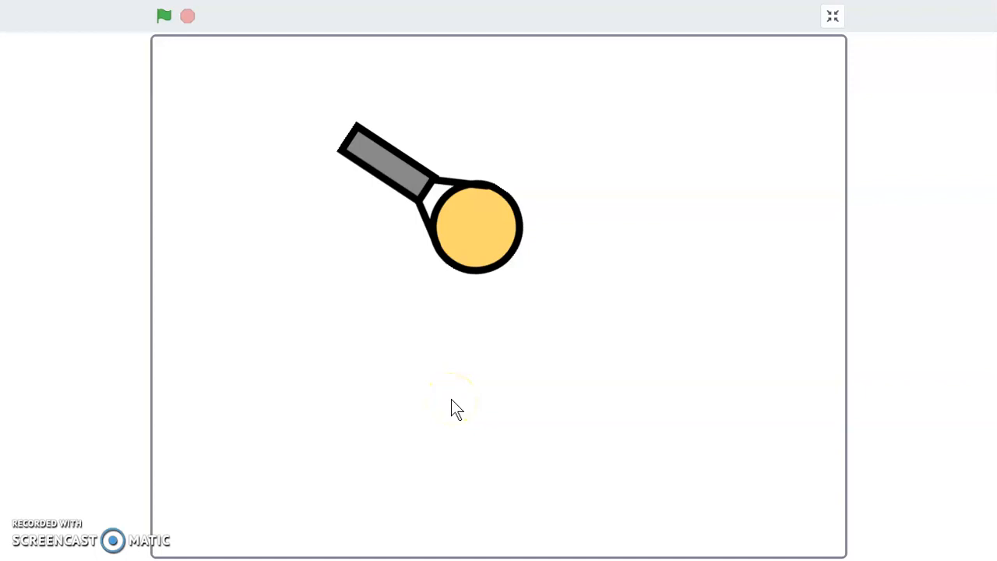
{"action": "mouse_move", "coordinate": [619, 348]}
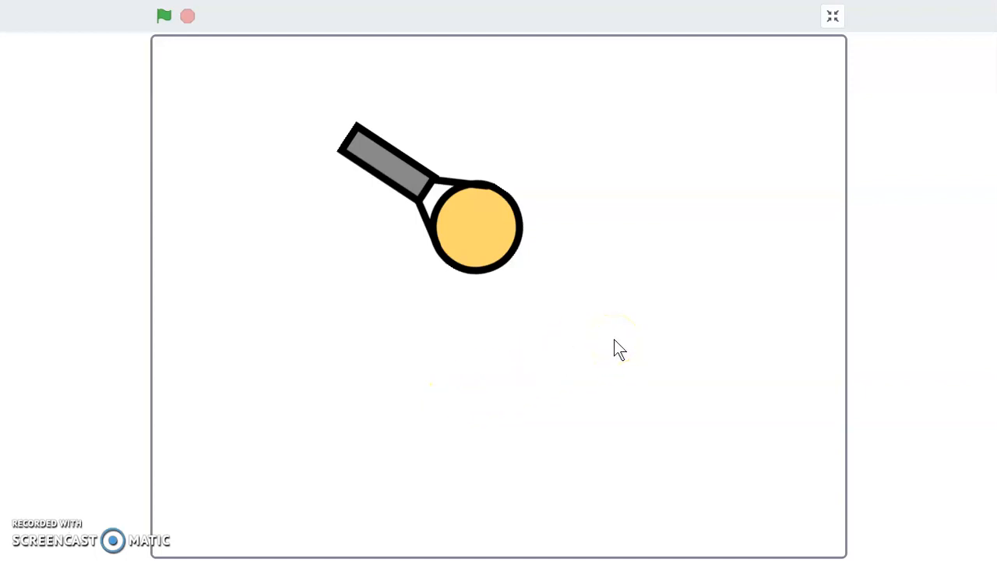
{"action": "left_click", "coordinate": [832, 16]}
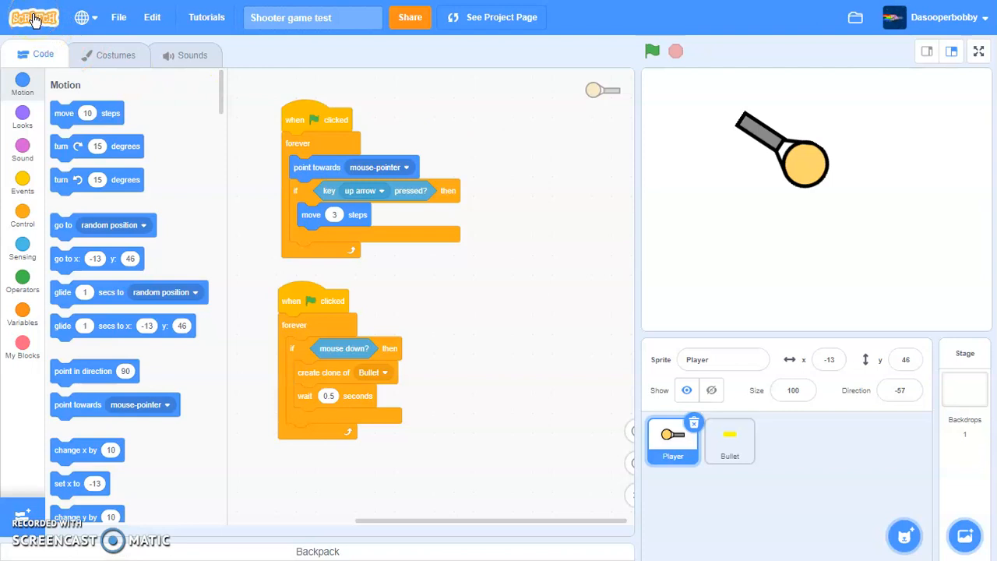
Create a new project titled 'Shooter Game' and rename Sprite1 to 'Player'.
{"action": "left_click", "coordinate": [33, 17]}
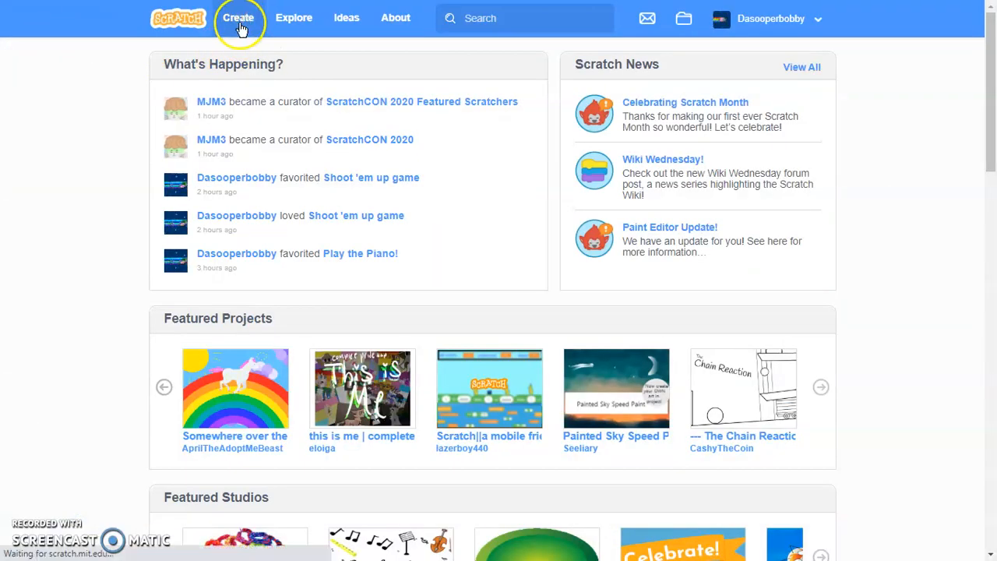
{"action": "left_click", "coordinate": [239, 17]}
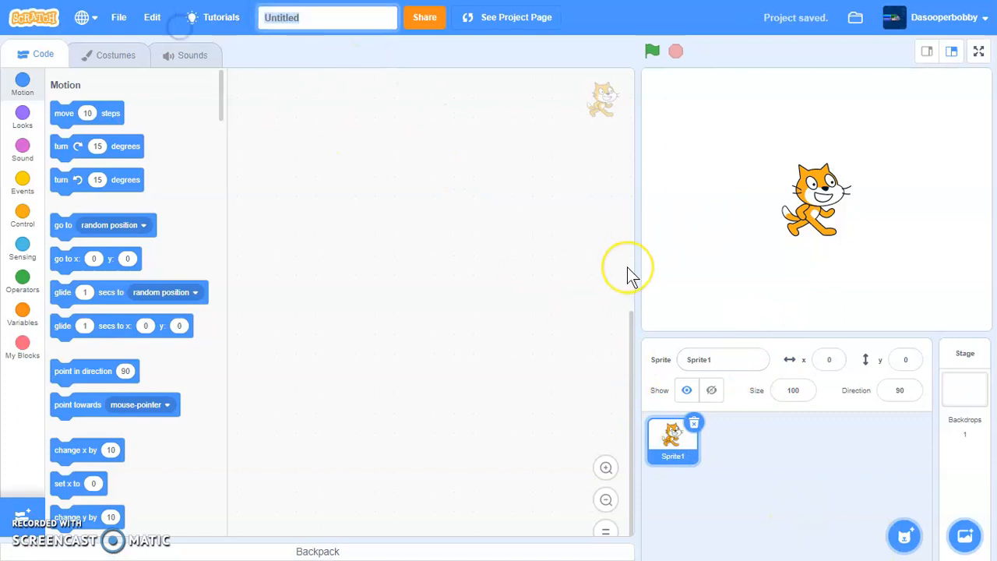
{"action": "type", "text": "Shoot"}
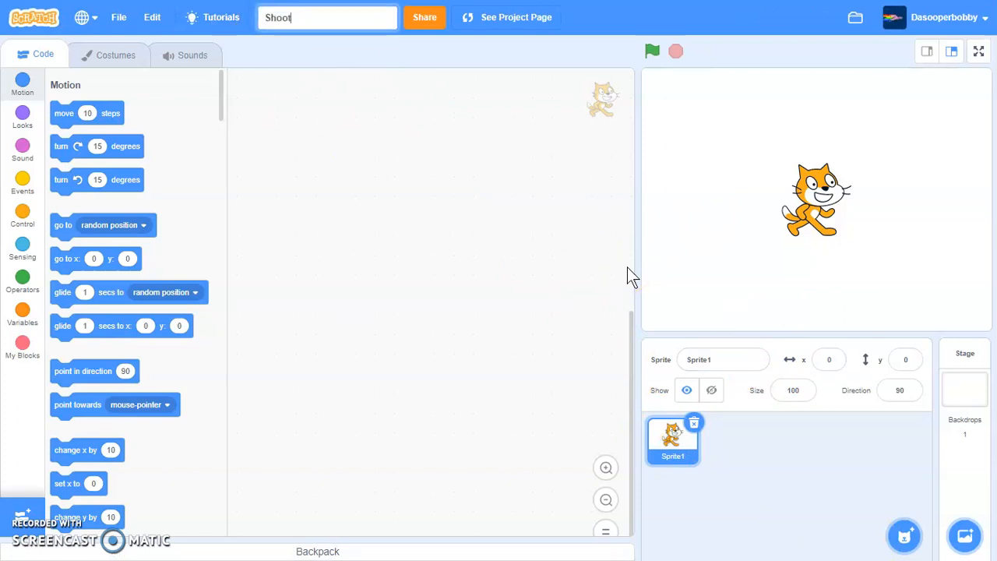
{"action": "type", "text": "er Game"}
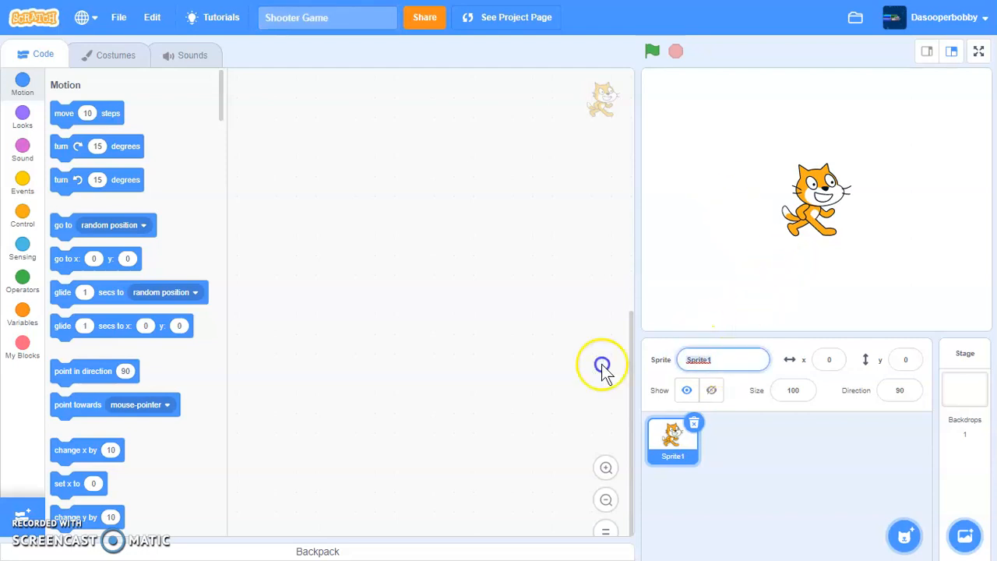
{"action": "type", "text": "Player"}
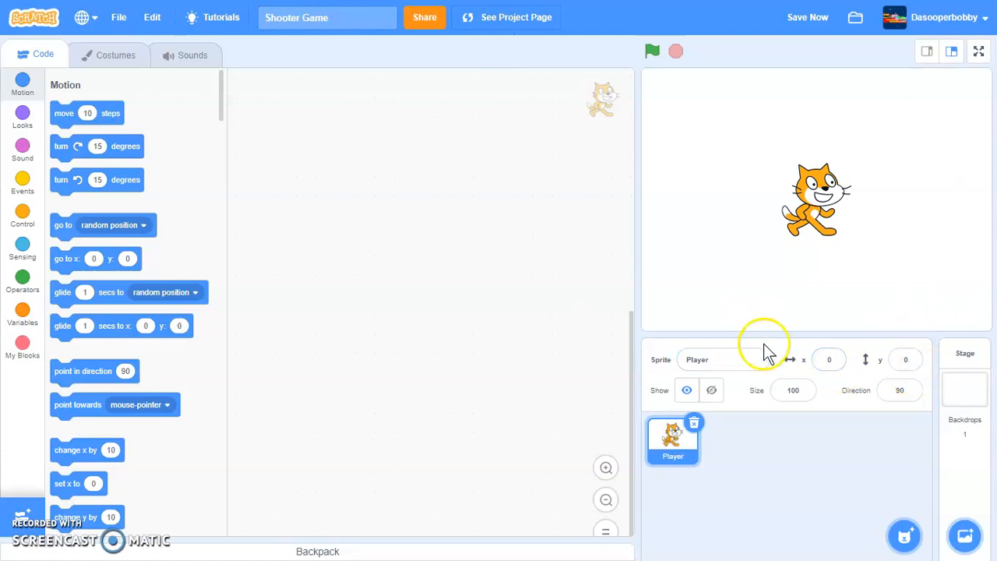
{"action": "mouse_move", "coordinate": [246, 105]}
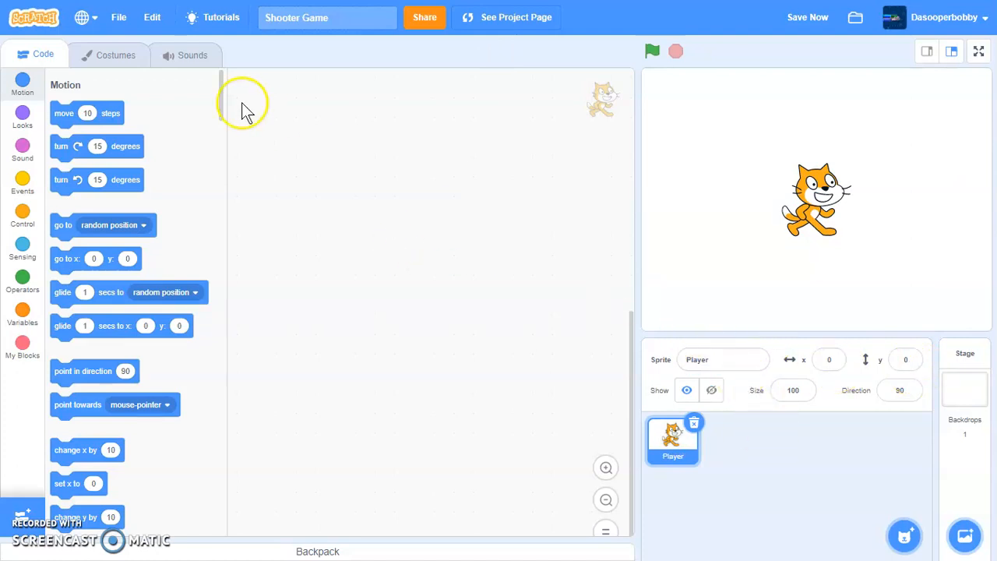
Delete the cat costumes and add a yellow circle with grey barrel, centred on the crosshair.
{"action": "left_click", "coordinate": [115, 55]}
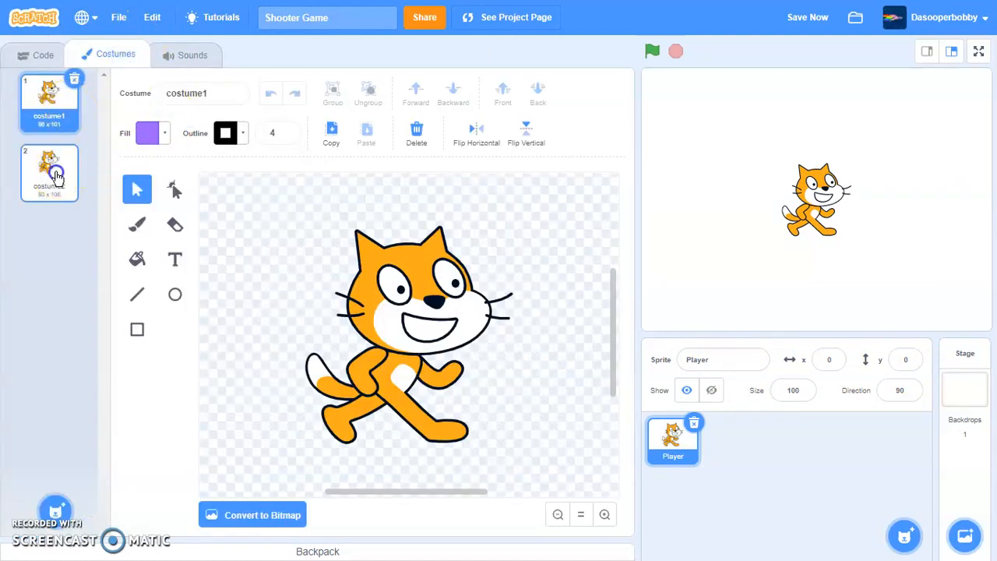
{"action": "left_click", "coordinate": [416, 133]}
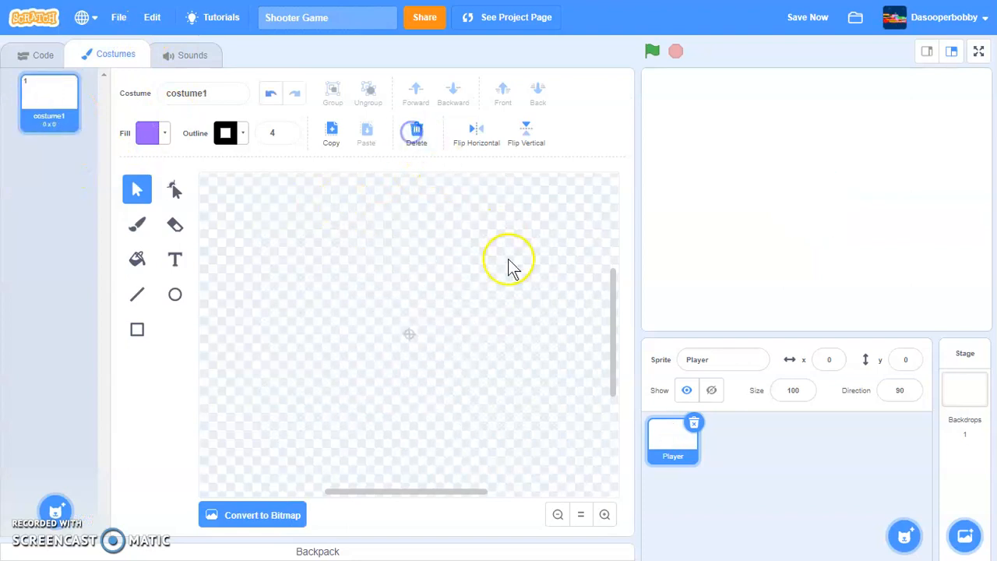
{"action": "left_click", "coordinate": [605, 514]}
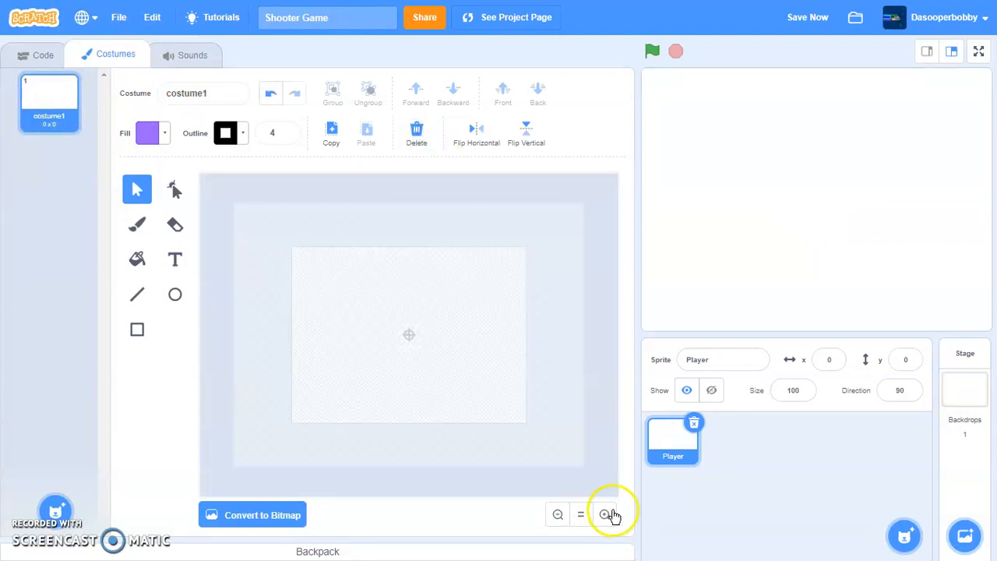
{"action": "left_click", "coordinate": [606, 514]}
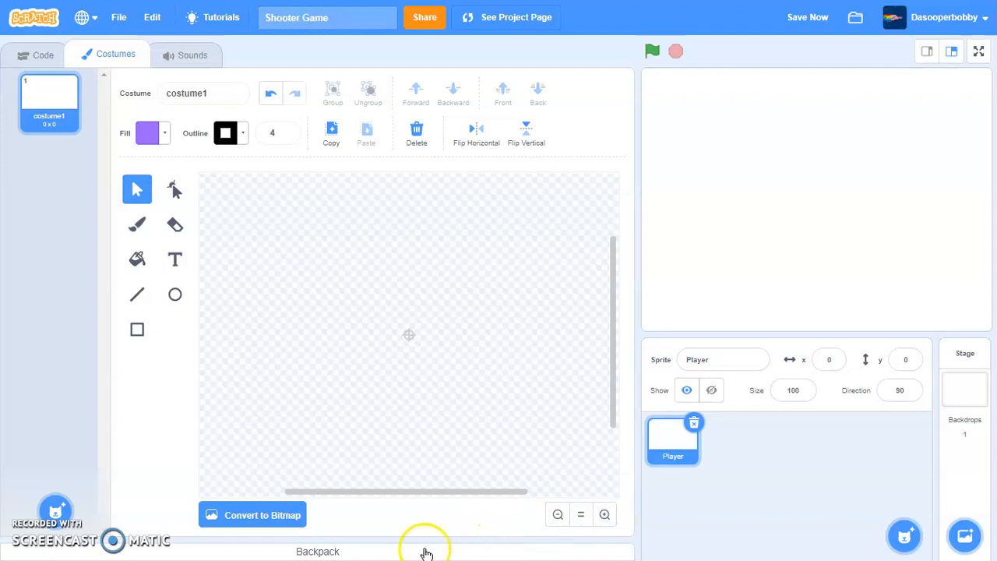
{"action": "left_click", "coordinate": [317, 551]}
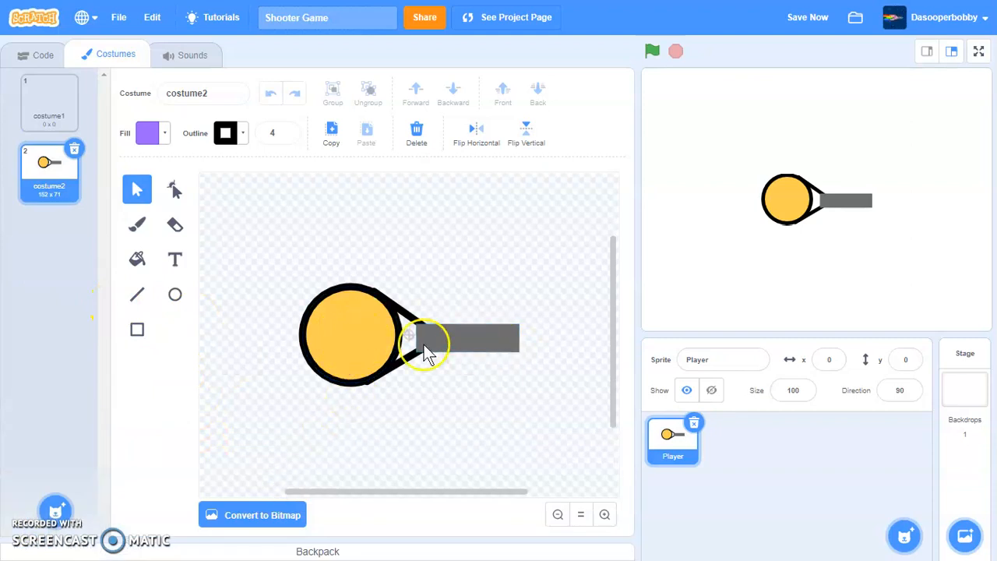
{"action": "left_click", "coordinate": [367, 335]}
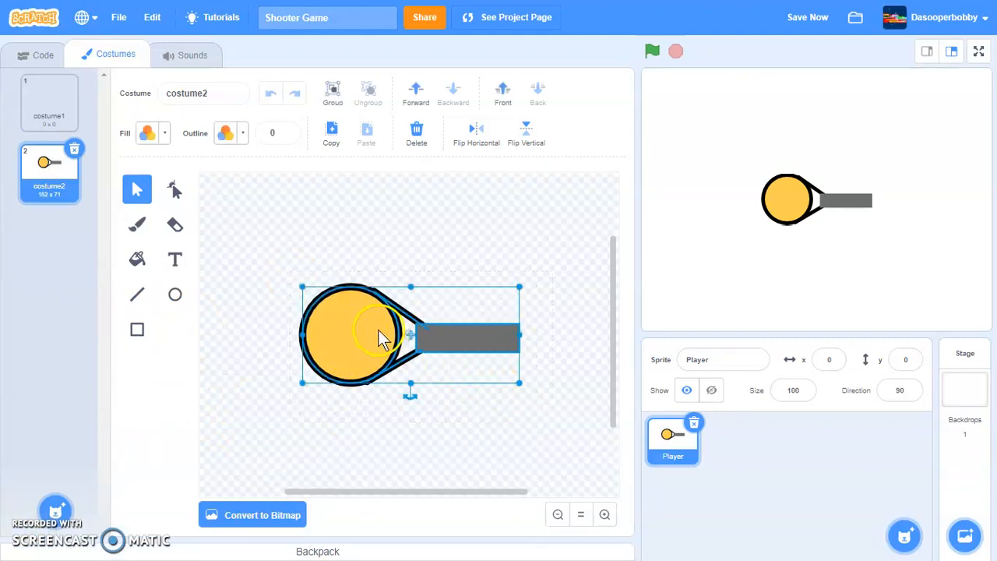
{"action": "left_click_drag", "start_coordinate": [382, 335], "coordinate": [429, 334]}
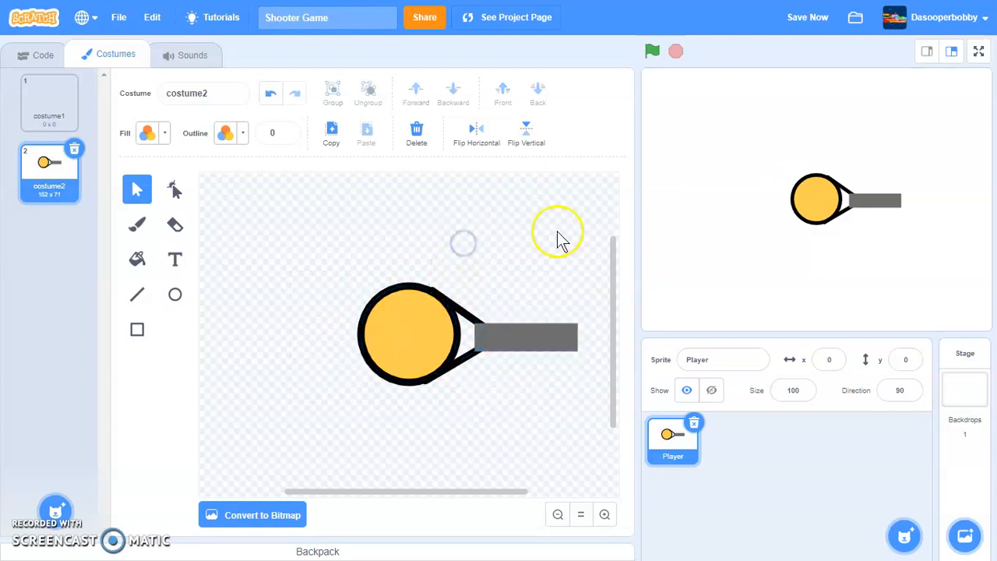
{"action": "mouse_move", "coordinate": [470, 335]}
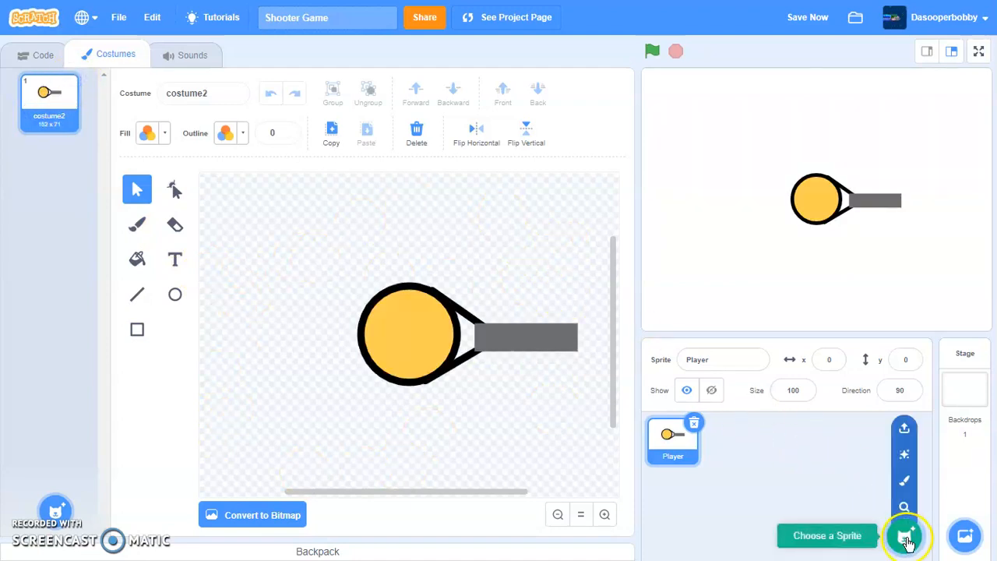
Paint a new 'Bullet' sprite with a small yellow rectangle costume, then reselect Player.
{"action": "left_click", "coordinate": [904, 535]}
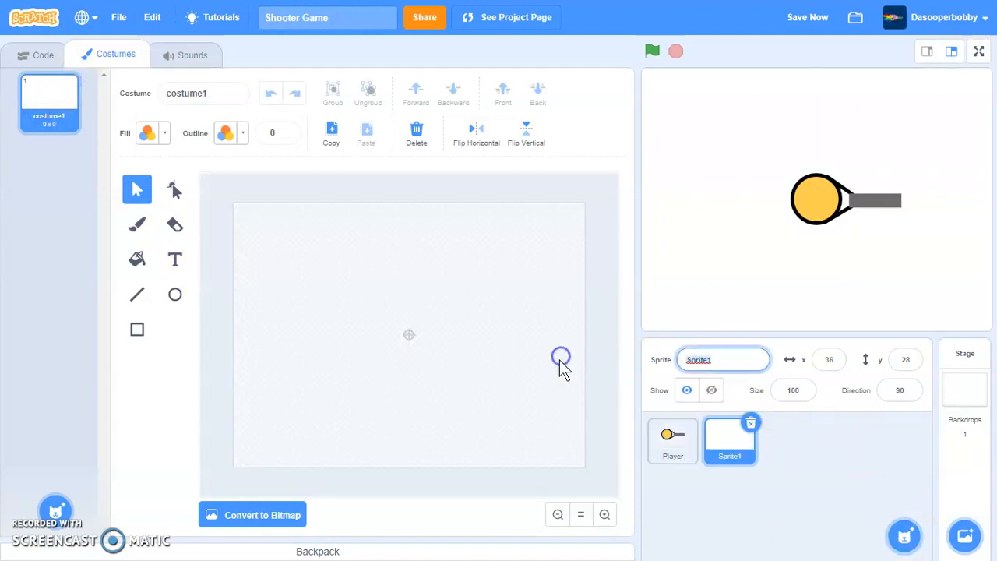
{"action": "type", "text": "Bullet"}
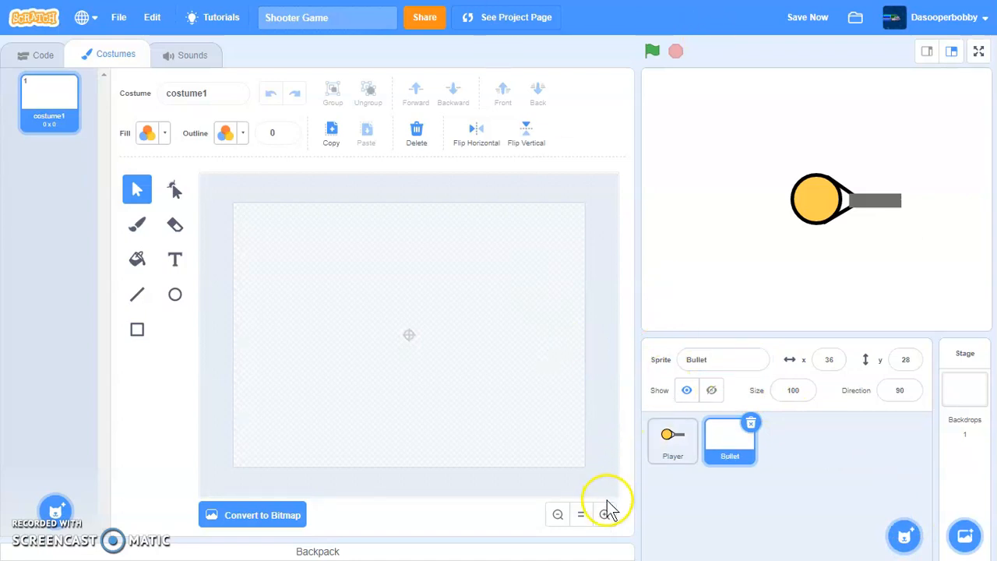
{"action": "left_click", "coordinate": [607, 515]}
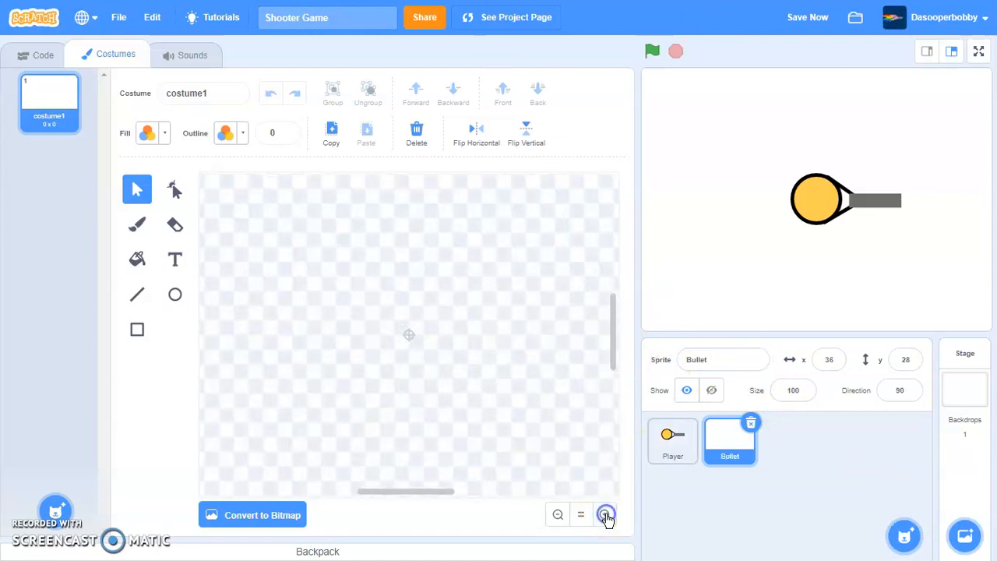
{"action": "left_click", "coordinate": [148, 133]}
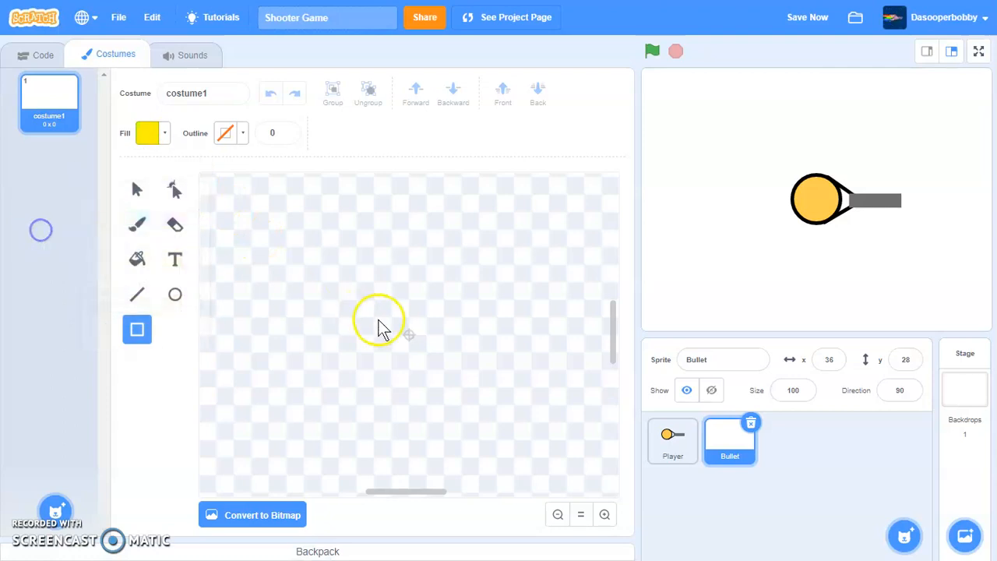
{"action": "left_click_drag", "start_coordinate": [360, 315], "coordinate": [454, 343]}
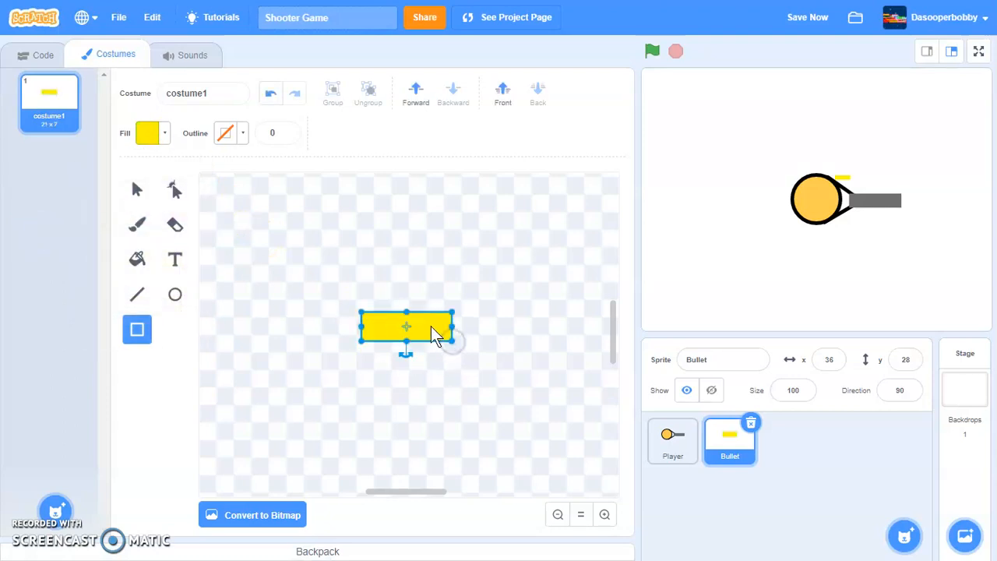
{"action": "left_click", "coordinate": [509, 325]}
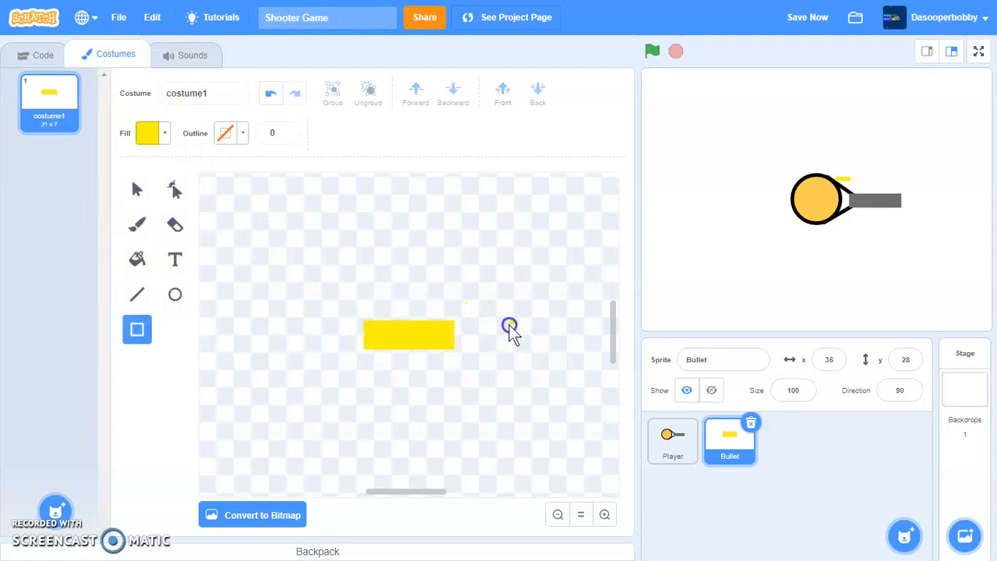
{"action": "mouse_move", "coordinate": [603, 404]}
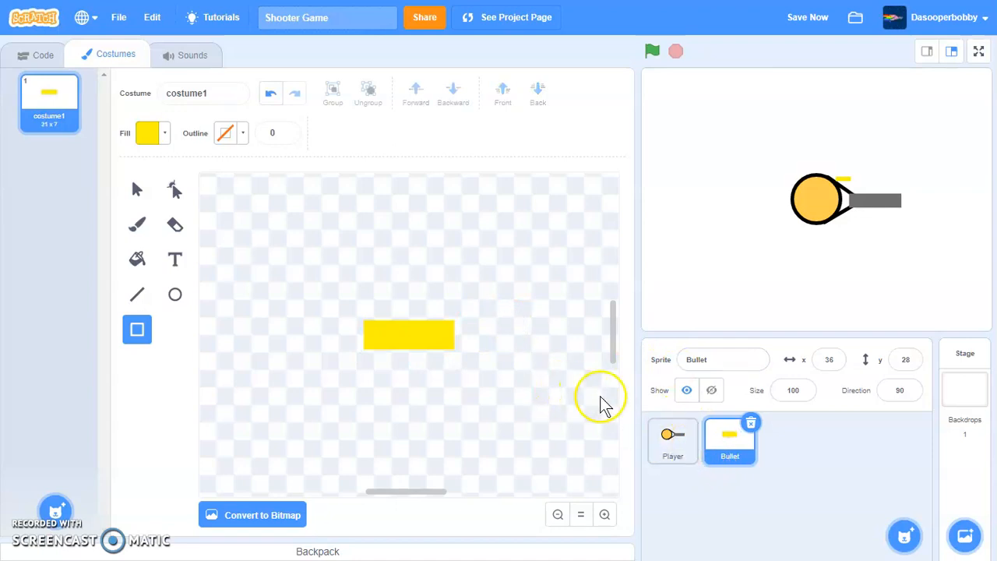
{"action": "left_click", "coordinate": [672, 440]}
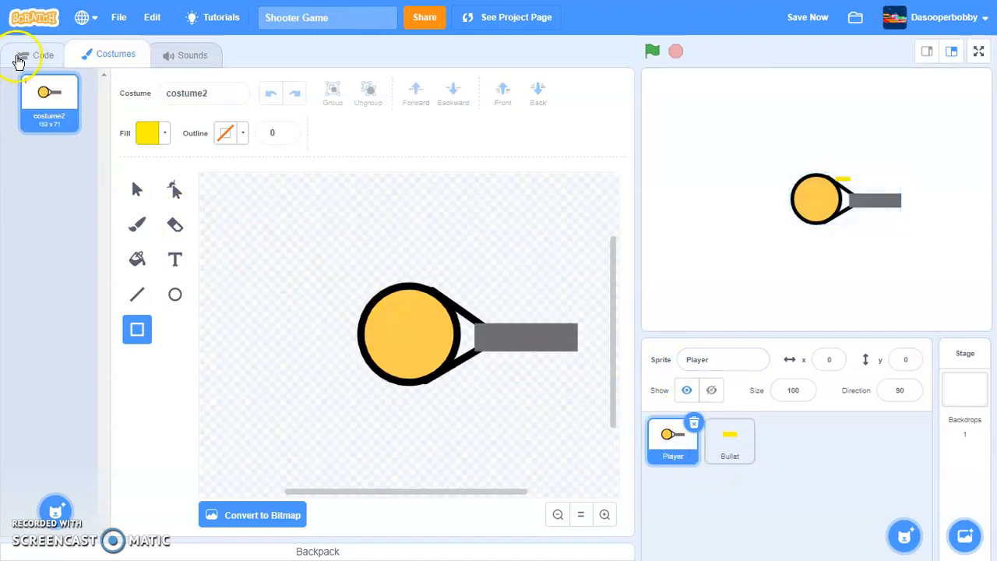
Add a when-flag-clicked script with a forever loop pointing towards mouse-pointer.
{"action": "left_click", "coordinate": [34, 54]}
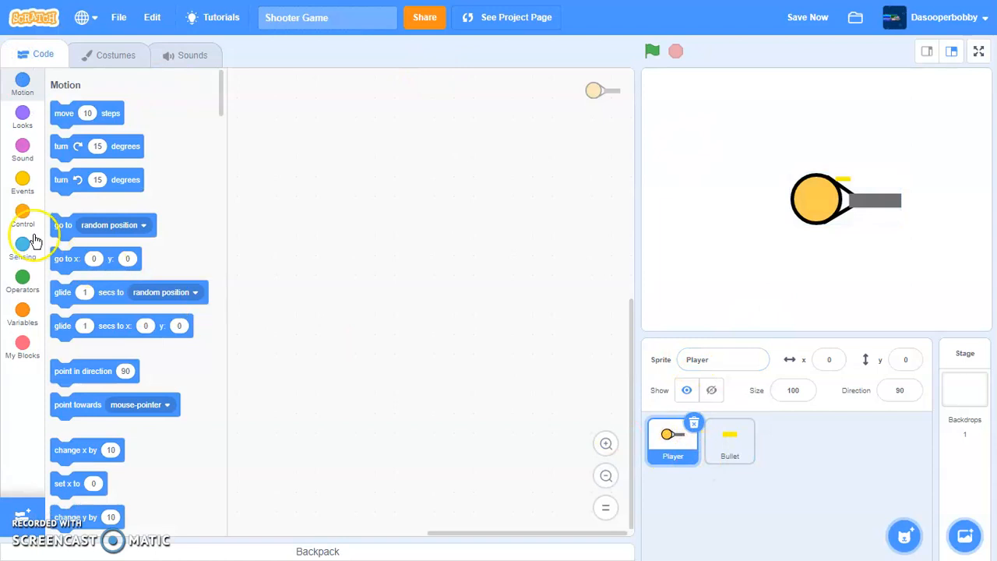
{"action": "left_click", "coordinate": [22, 183]}
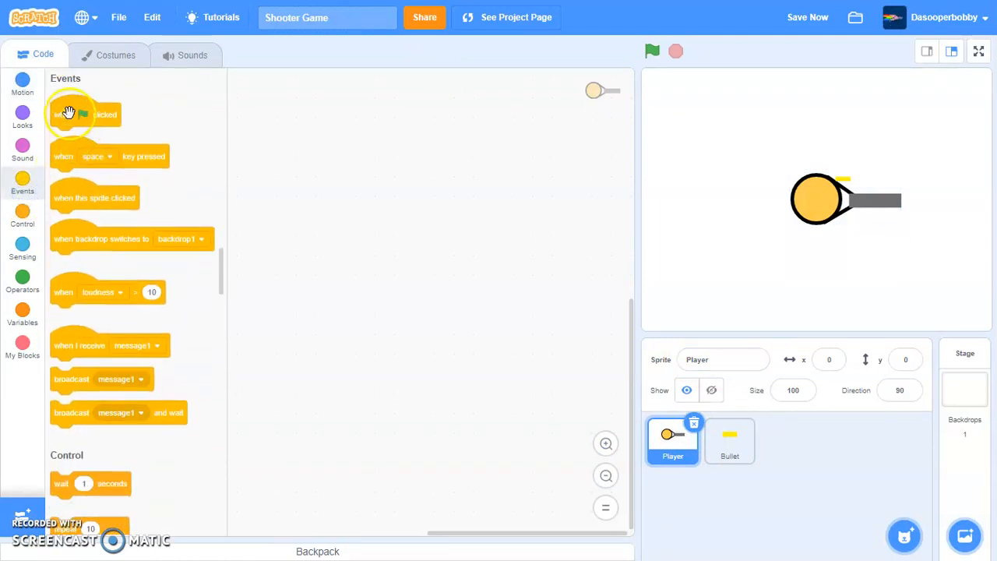
{"action": "left_click_drag", "start_coordinate": [85, 115], "coordinate": [385, 140]}
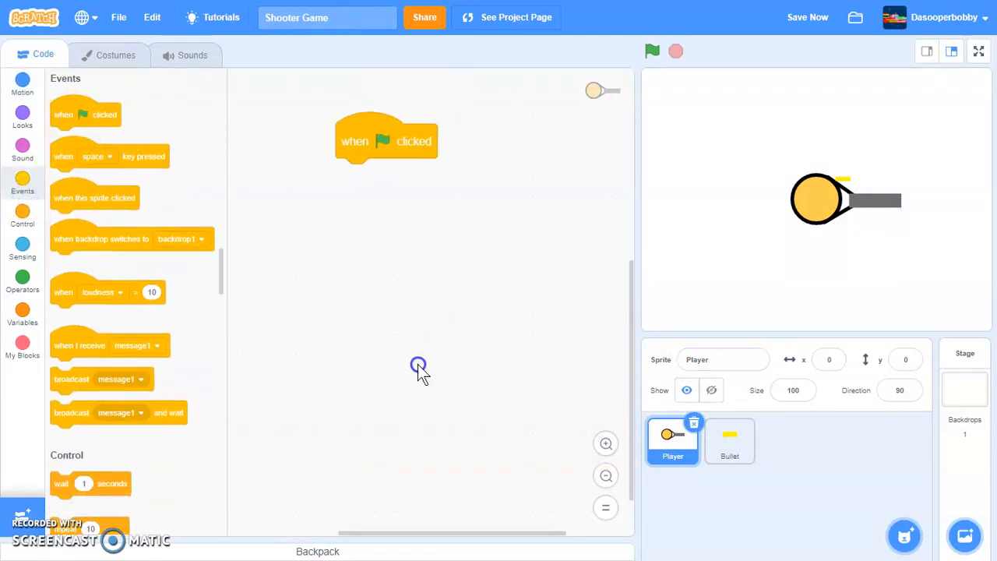
{"action": "left_click_drag", "start_coordinate": [386, 140], "coordinate": [372, 168]}
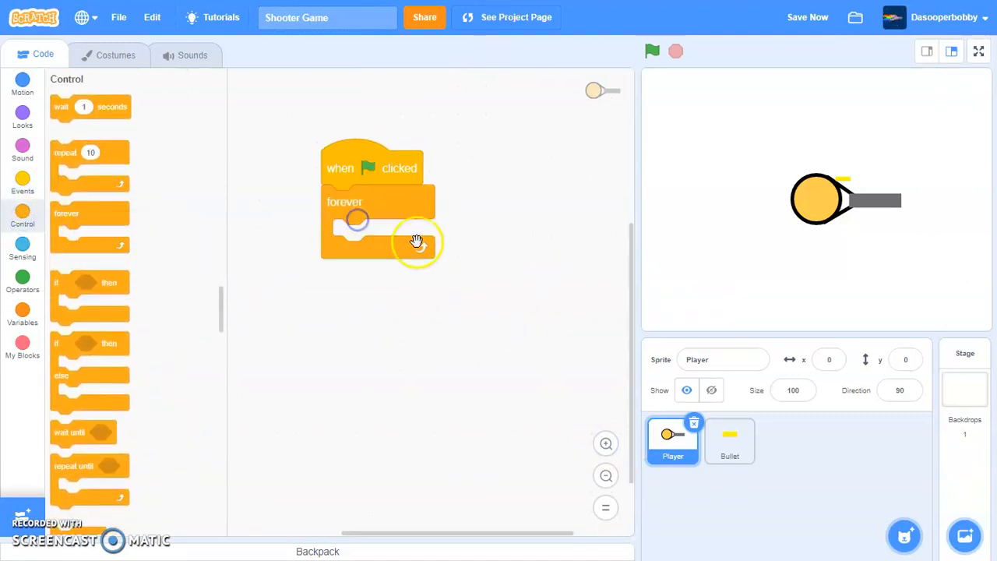
{"action": "left_click", "coordinate": [22, 83]}
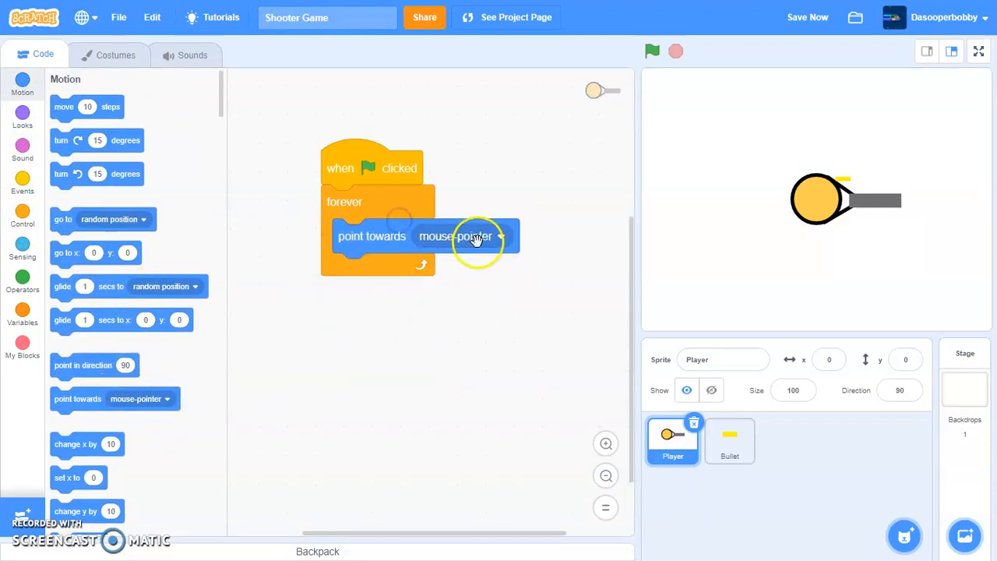
Run the project with the green flag to test aiming, then stop it.
{"action": "left_click", "coordinate": [651, 52]}
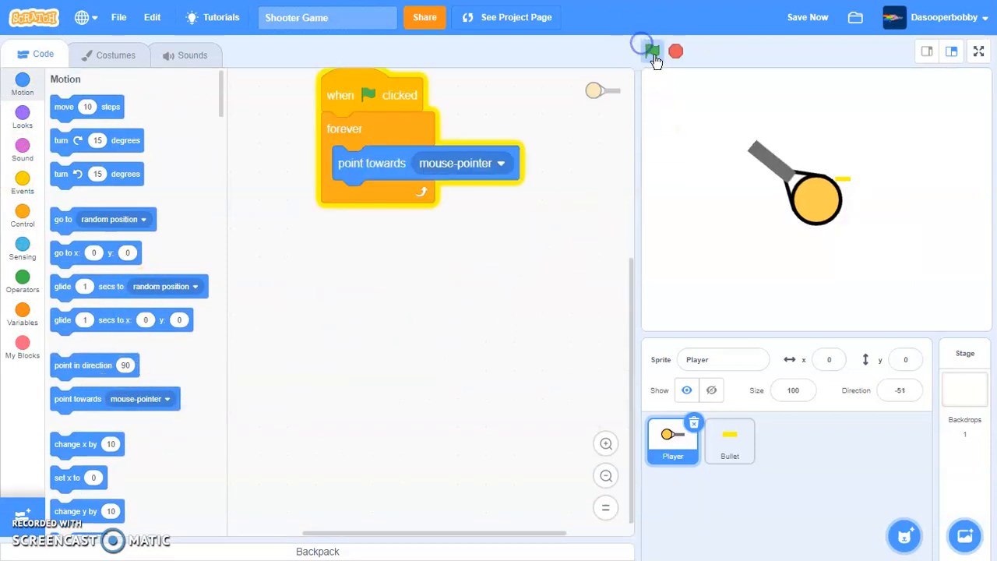
{"action": "left_click", "coordinate": [651, 50]}
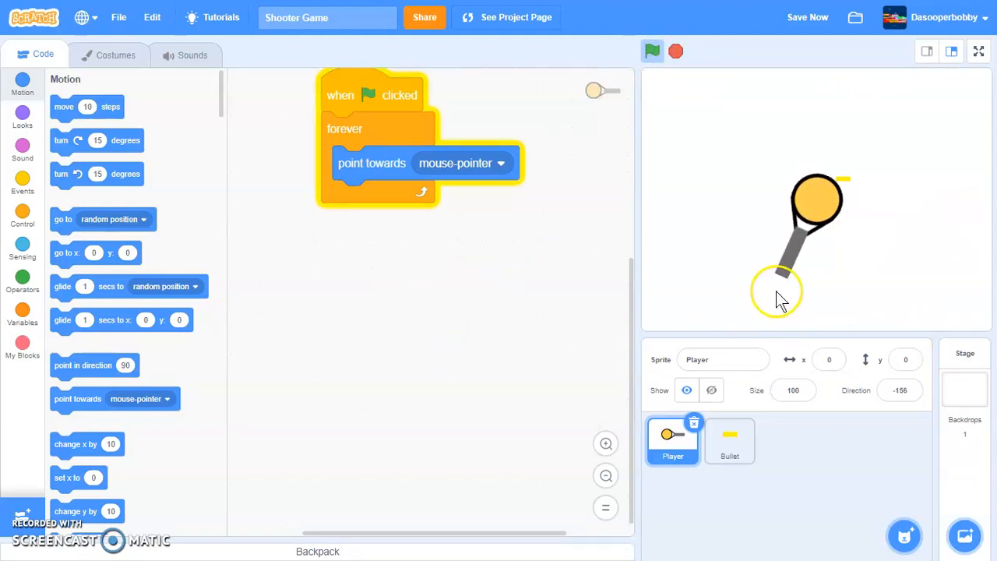
{"action": "left_click", "coordinate": [652, 51]}
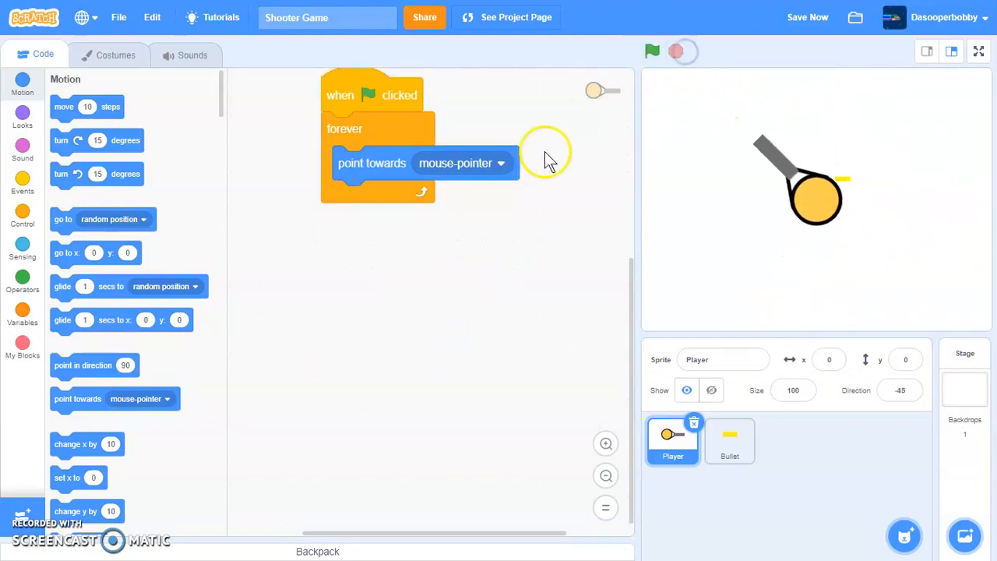
{"action": "mouse_move", "coordinate": [115, 255]}
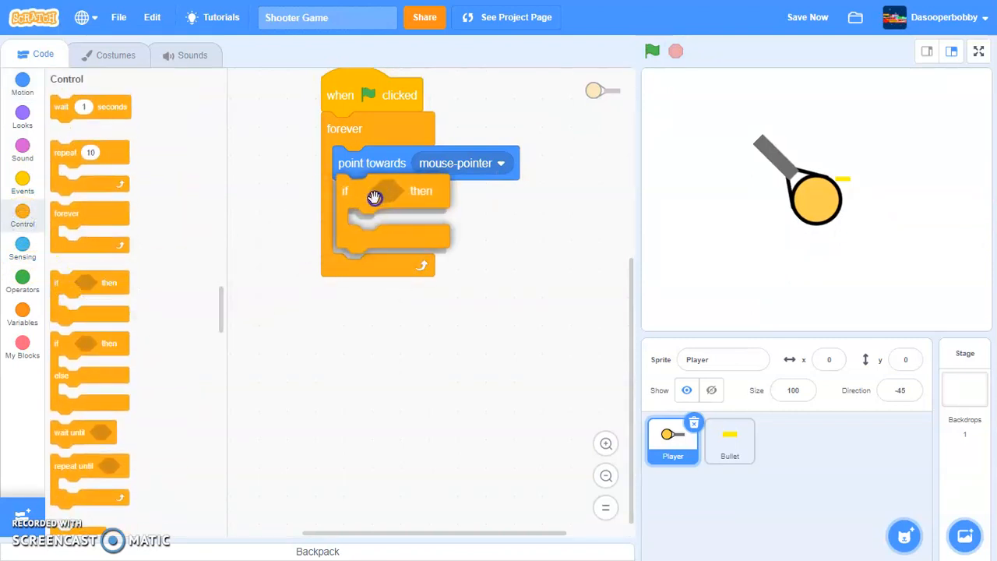
Add 'if up arrow pressed, move 3 steps' inside the forever loop, then test-run and stop.
{"action": "left_click", "coordinate": [22, 251]}
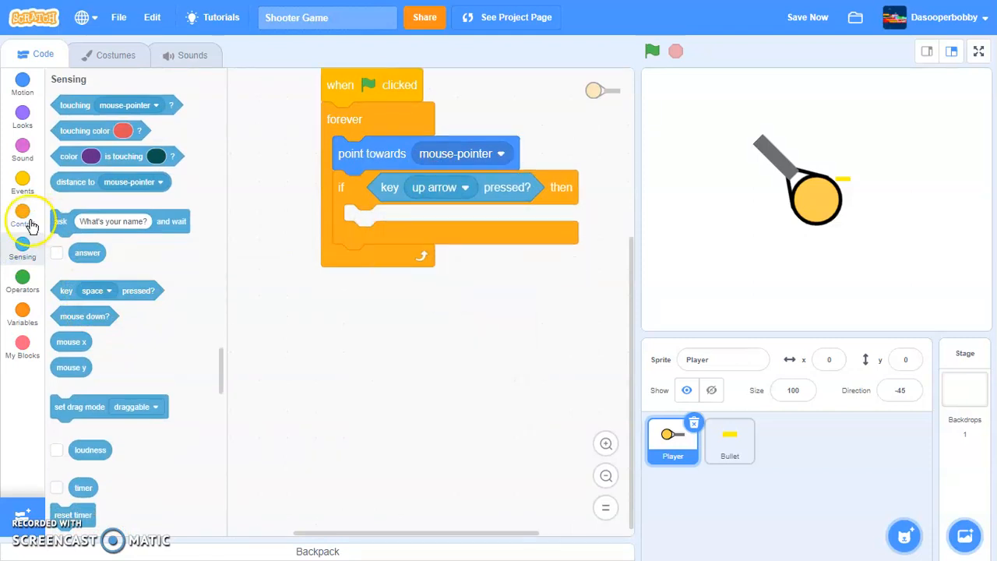
{"action": "left_click", "coordinate": [23, 82]}
{"action": "type", "text": "3"}
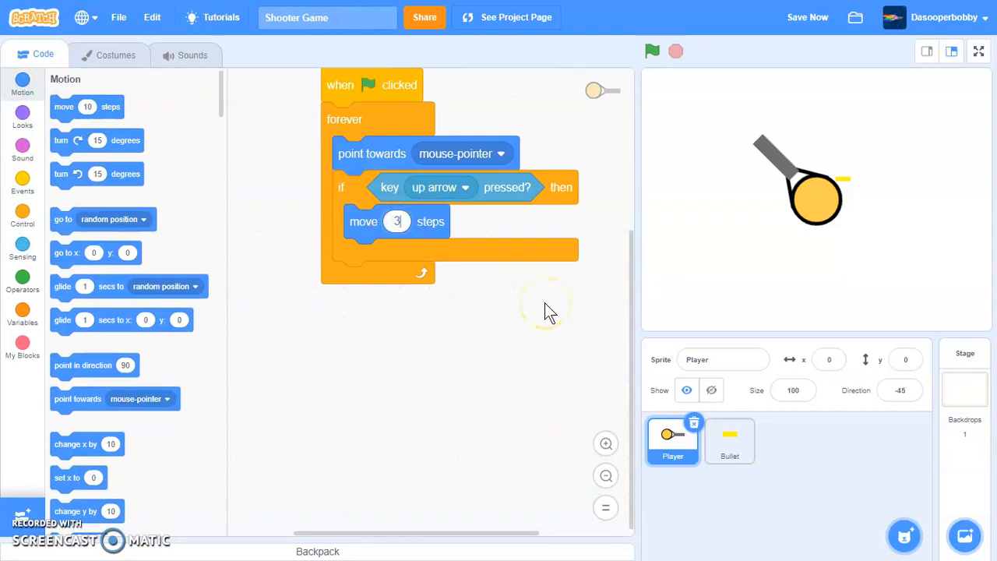
{"action": "left_click", "coordinate": [652, 51]}
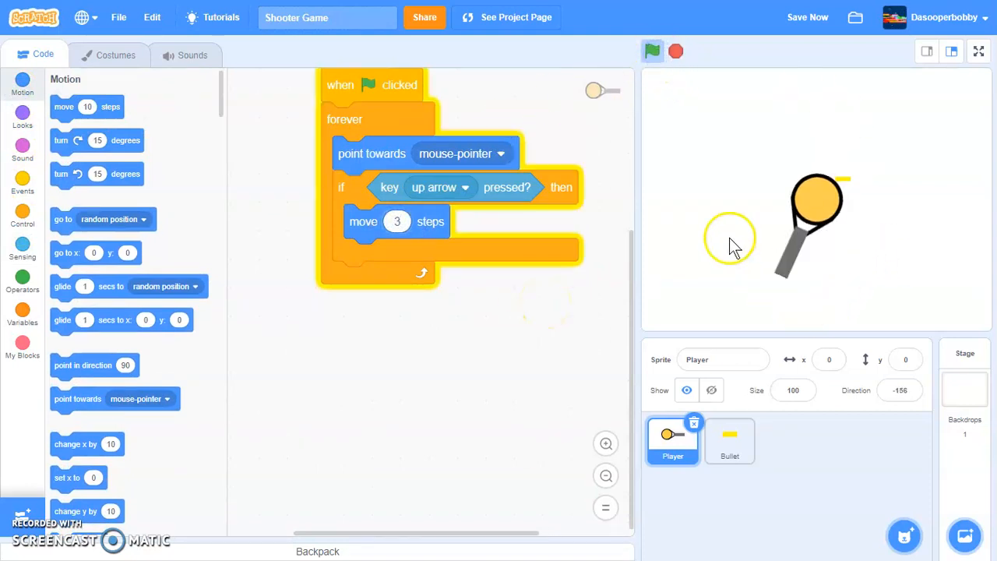
{"action": "mouse_move", "coordinate": [806, 113]}
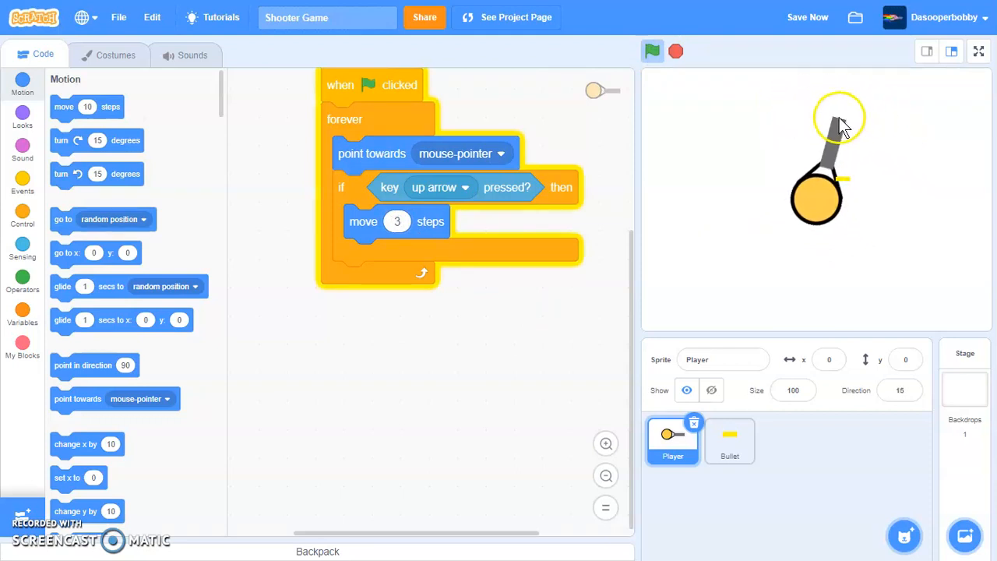
{"action": "mouse_move", "coordinate": [783, 101]}
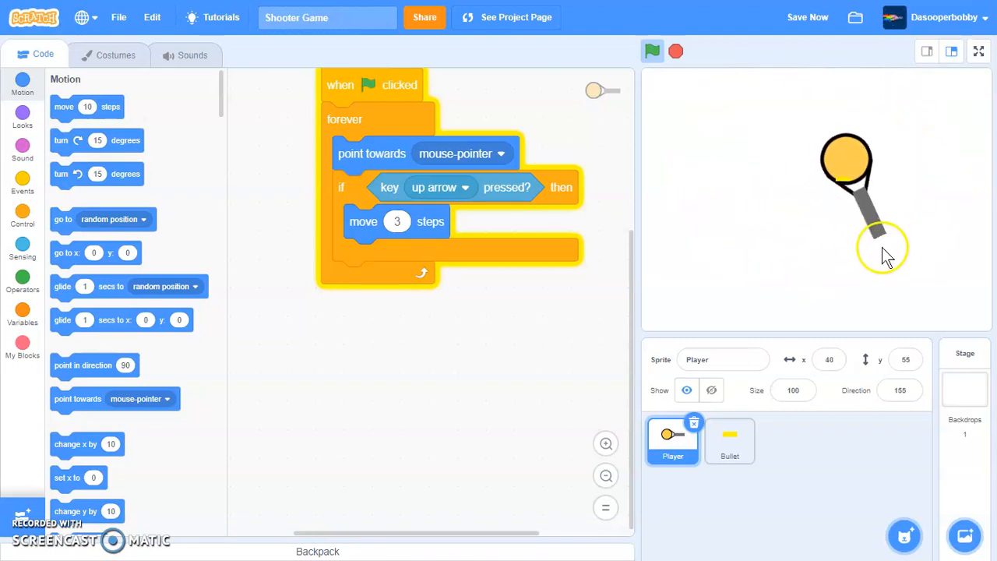
{"action": "mouse_move", "coordinate": [716, 129]}
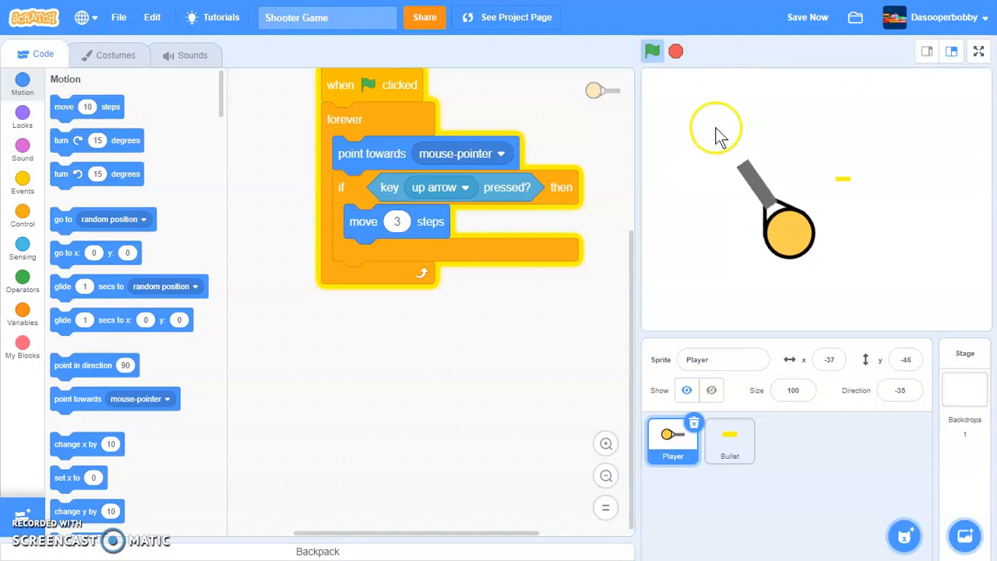
{"action": "mouse_move", "coordinate": [694, 249]}
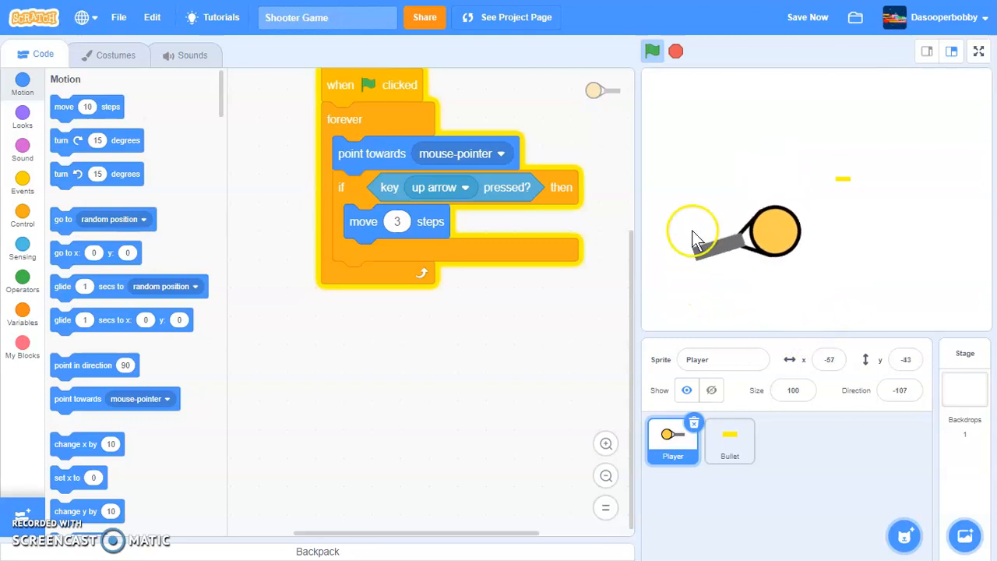
{"action": "left_click", "coordinate": [675, 52]}
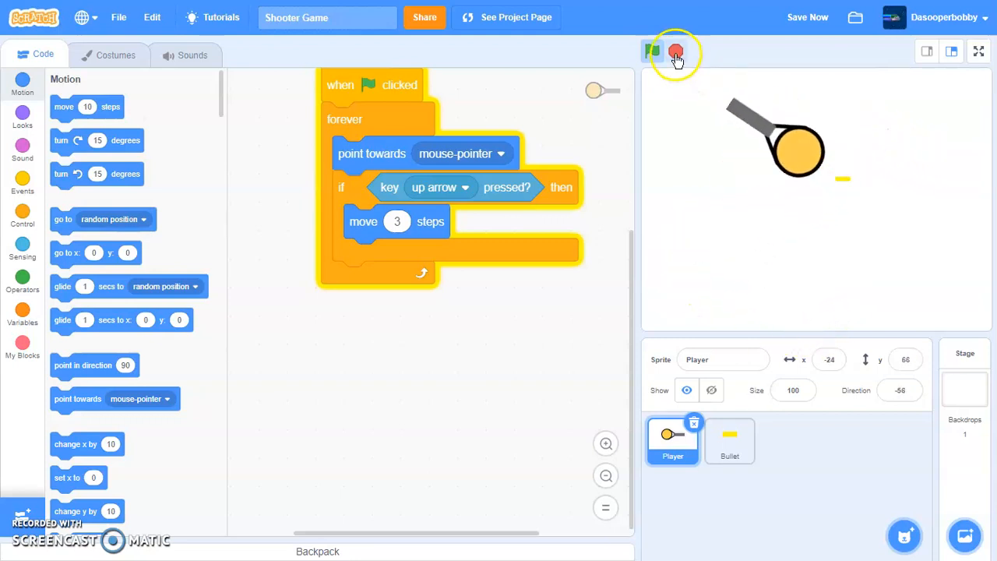
Add a second flag script: forever, if mouse down, create clone of Bullet, wait 0.5 seconds.
{"action": "left_click", "coordinate": [22, 181]}
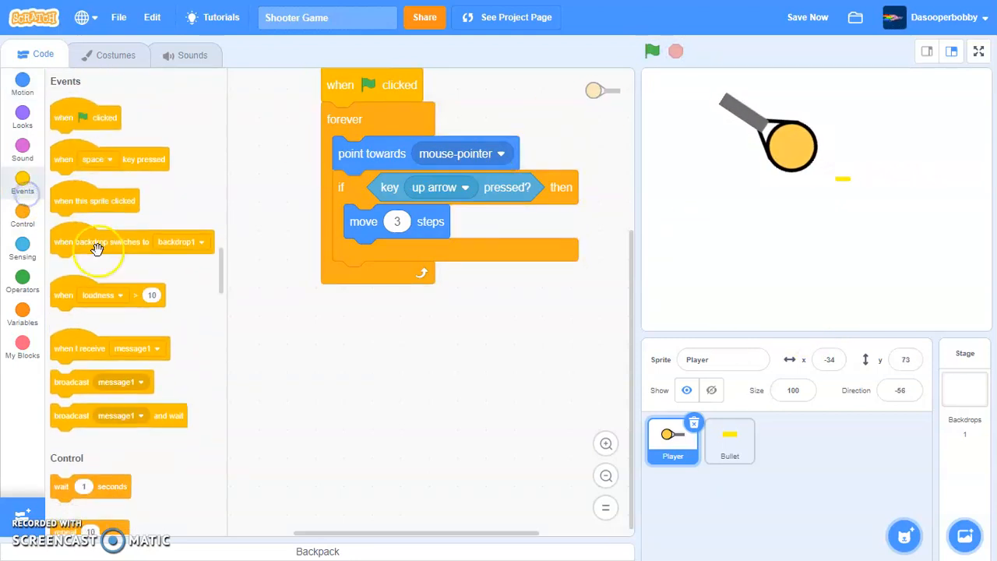
{"action": "left_click_drag", "start_coordinate": [86, 117], "coordinate": [367, 341]}
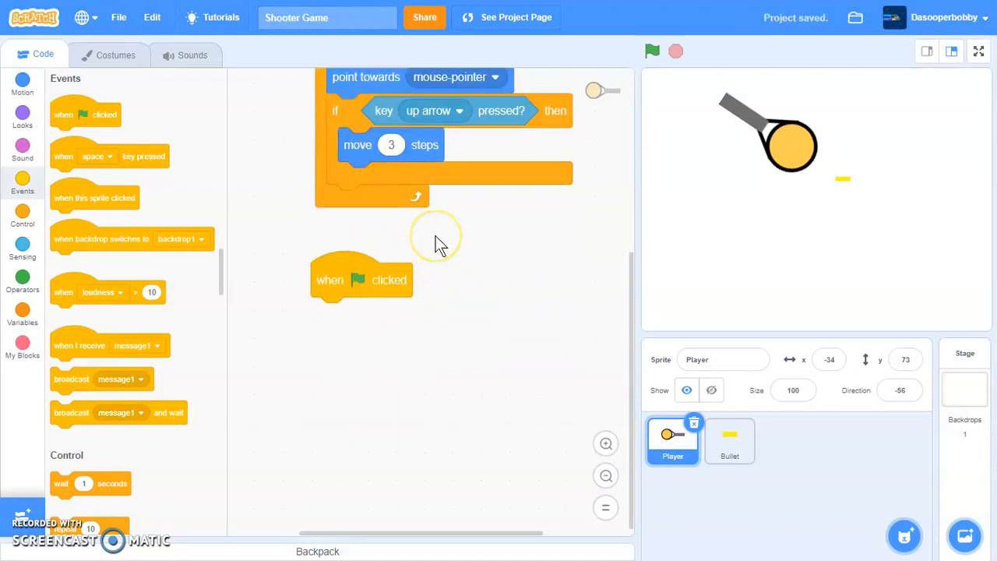
{"action": "left_click_drag", "start_coordinate": [360, 280], "coordinate": [382, 288]}
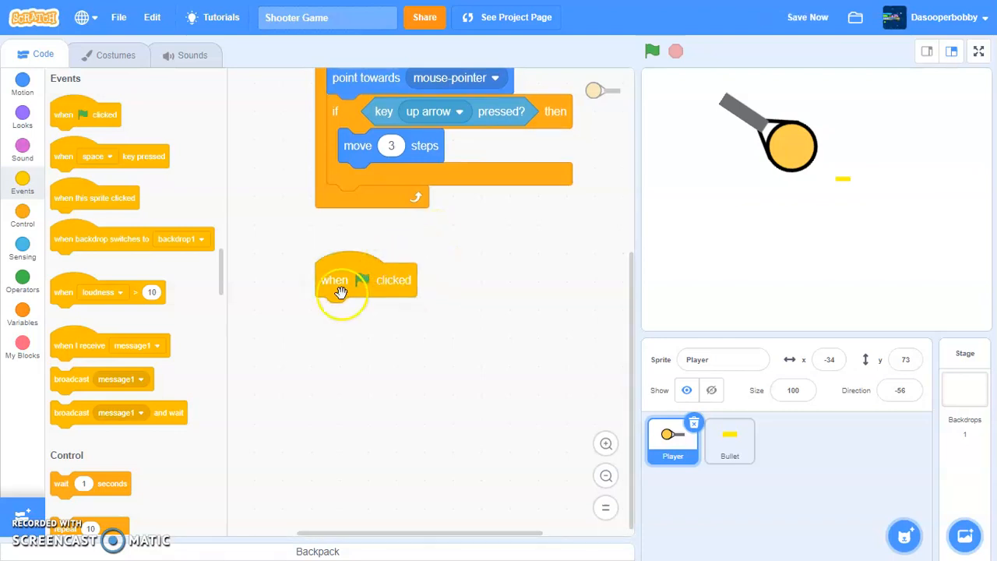
{"action": "left_click", "coordinate": [22, 219]}
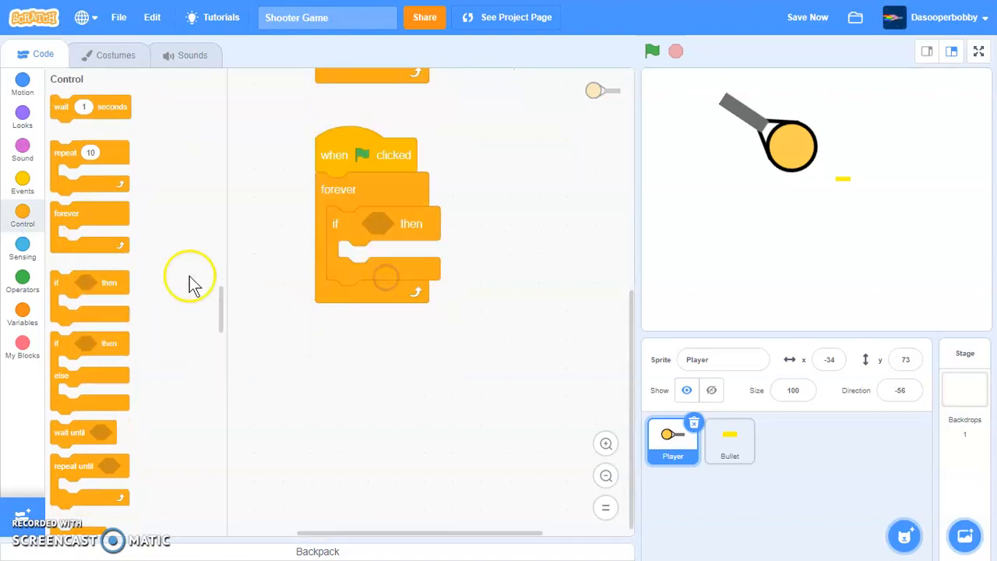
{"action": "left_click", "coordinate": [22, 249]}
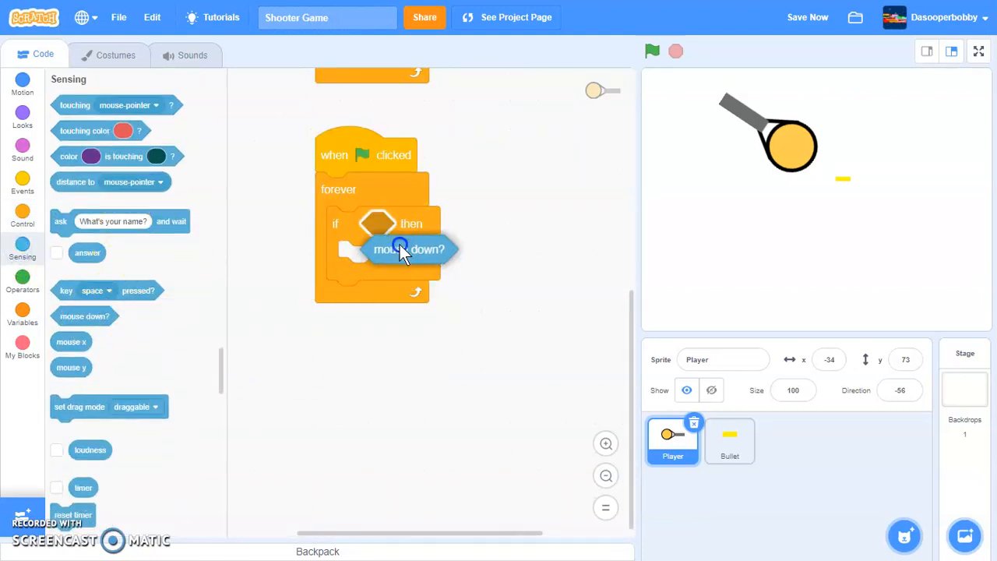
{"action": "left_click_drag", "start_coordinate": [409, 249], "coordinate": [411, 223]}
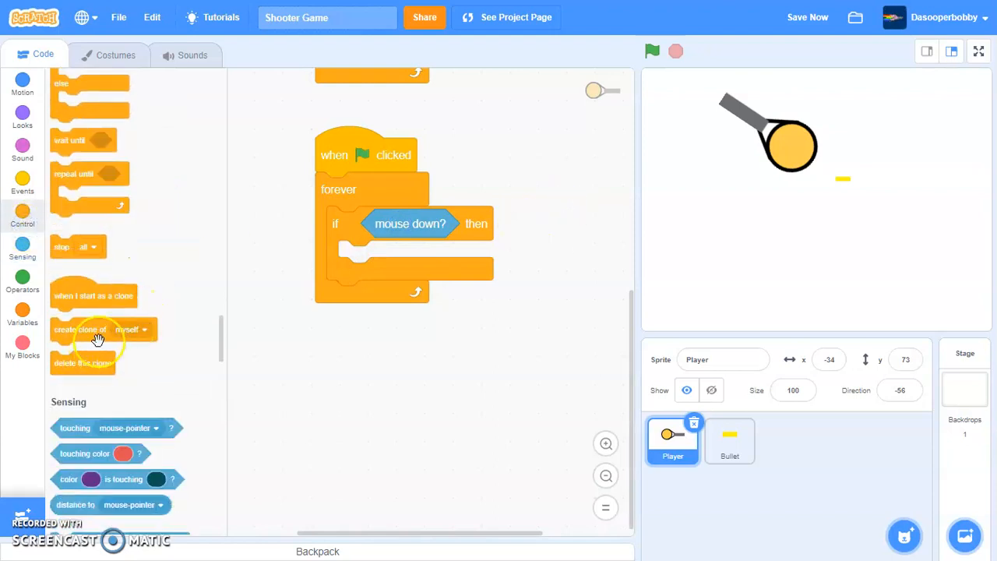
{"action": "left_click", "coordinate": [454, 258]}
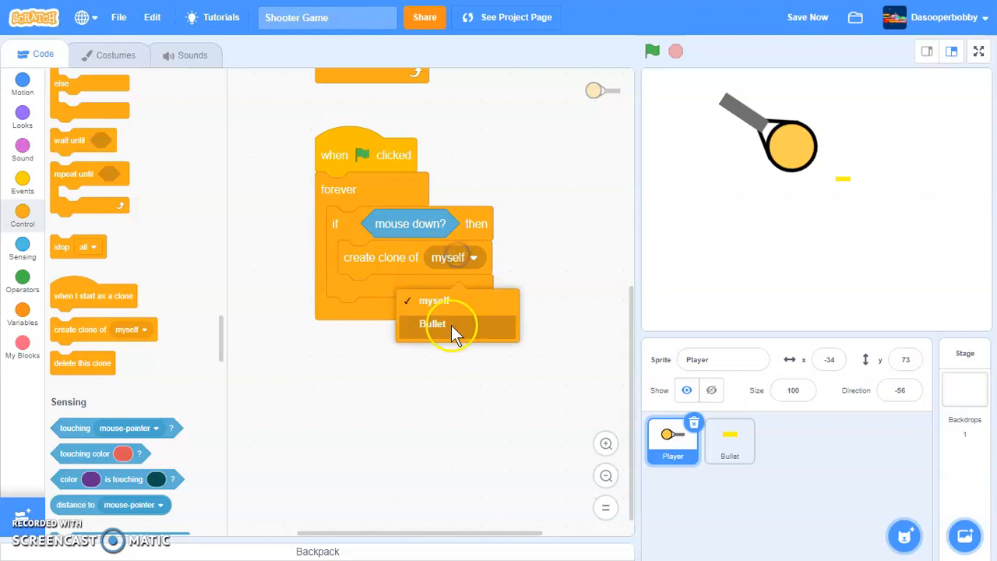
{"action": "left_click", "coordinate": [433, 324]}
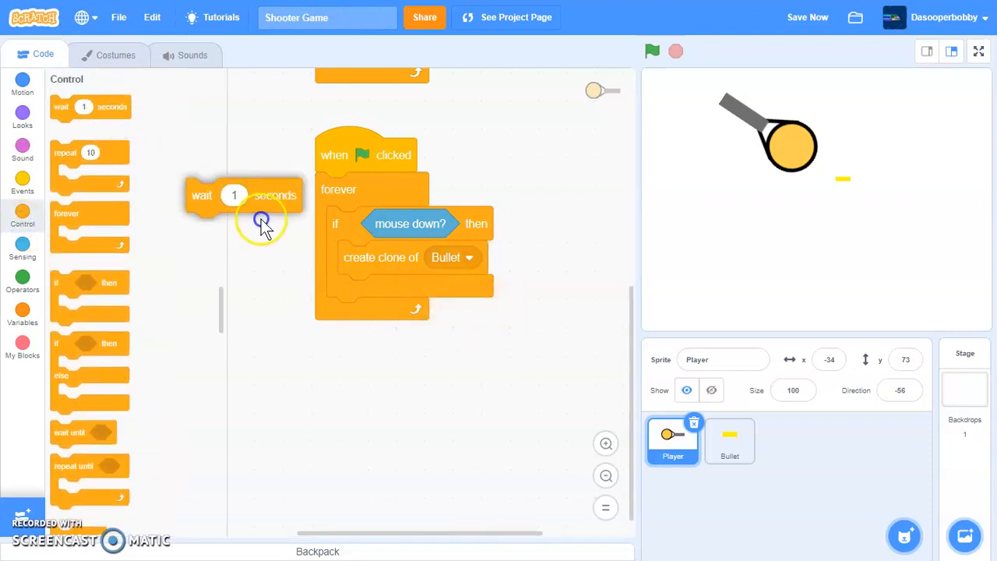
{"action": "left_click_drag", "start_coordinate": [234, 196], "coordinate": [390, 291]}
{"action": "type", "text": "0.5"}
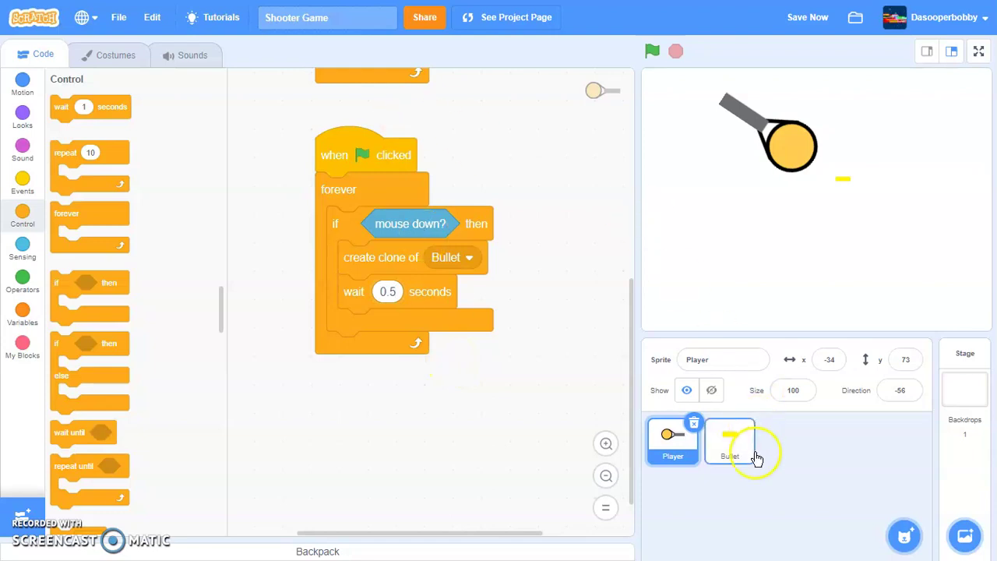
Start a Bullet green-flag script with hide, go to back layer, and a forever loop.
{"action": "left_click", "coordinate": [729, 440]}
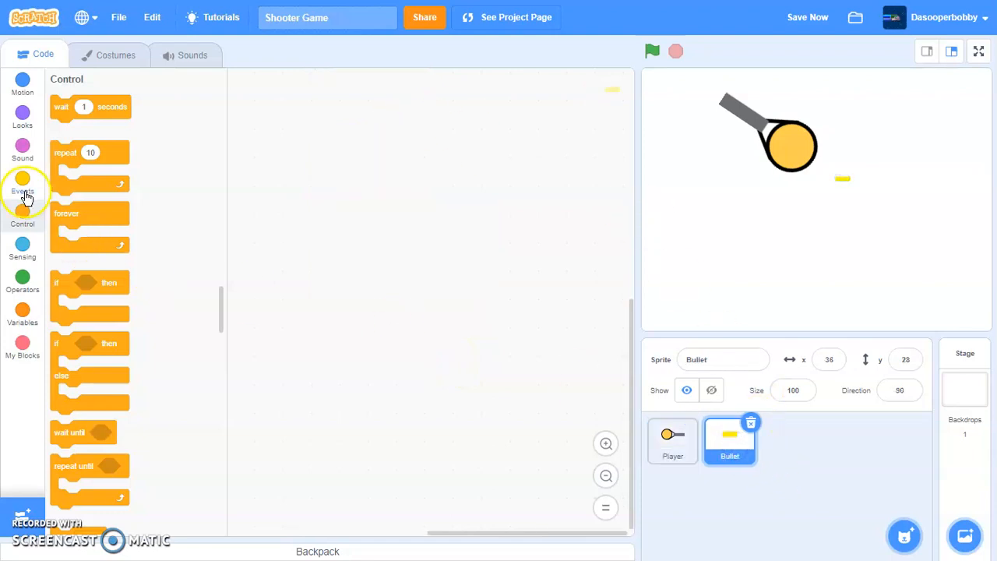
{"action": "left_click", "coordinate": [23, 183]}
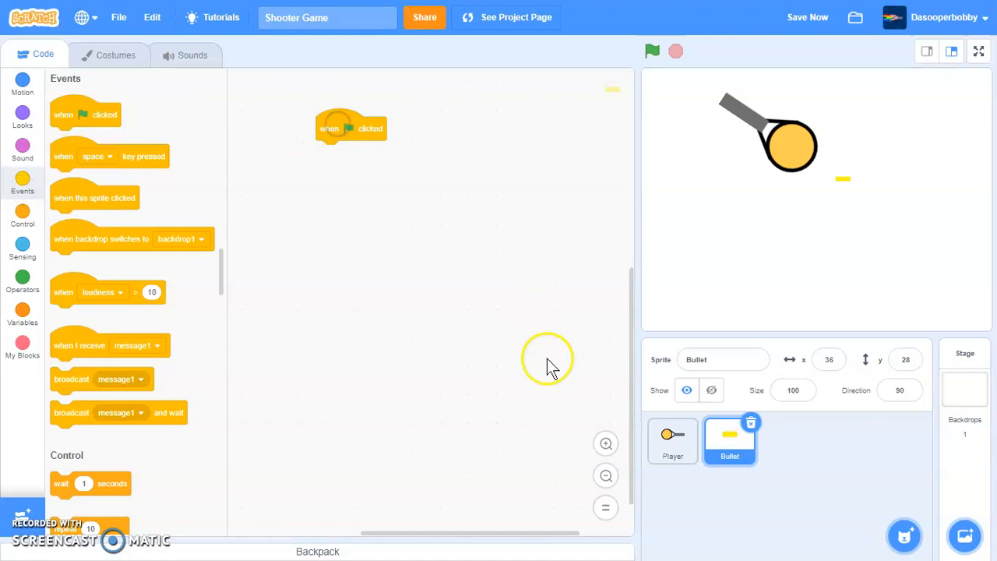
{"action": "left_click_drag", "start_coordinate": [350, 128], "coordinate": [416, 86]}
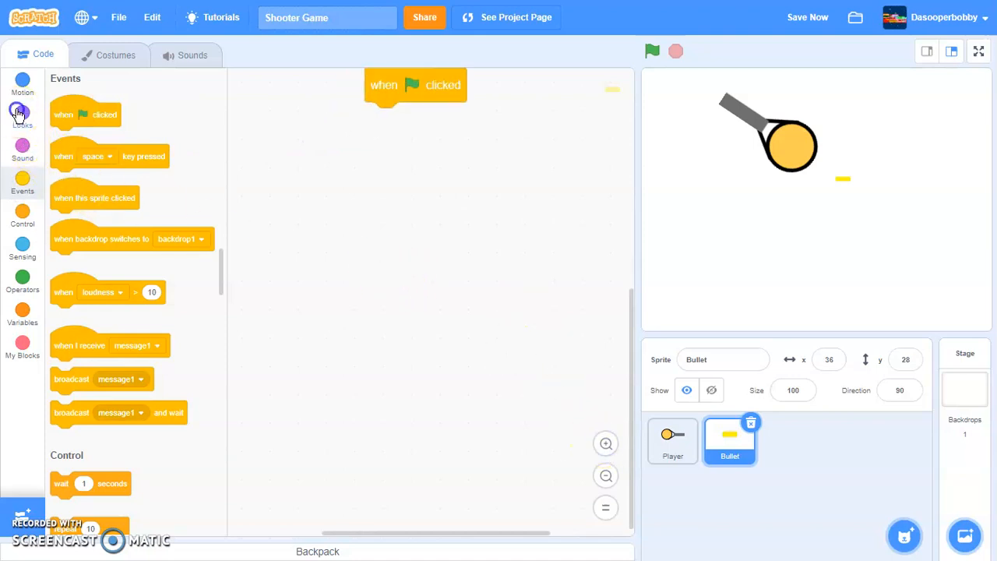
{"action": "left_click", "coordinate": [22, 113]}
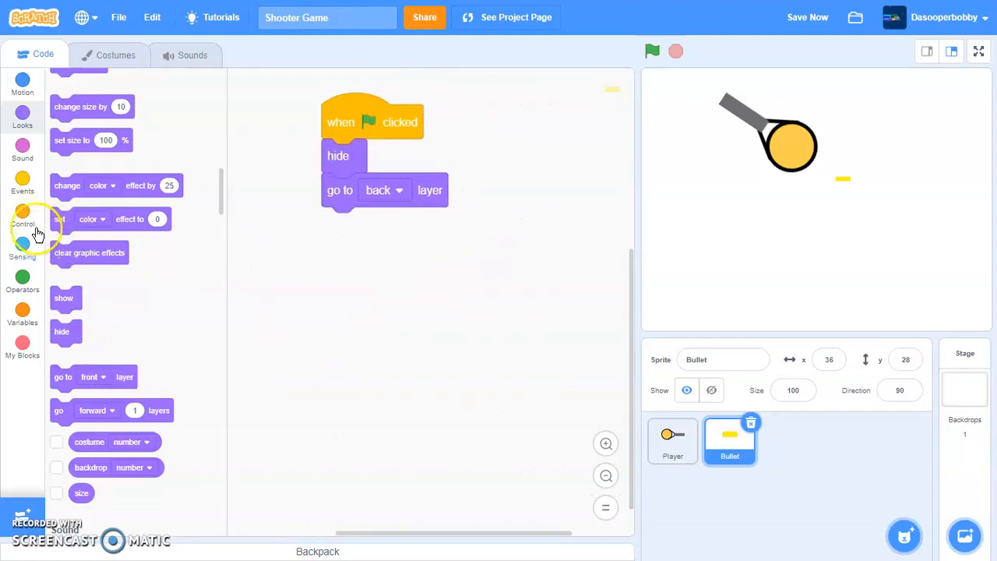
{"action": "left_click", "coordinate": [22, 215]}
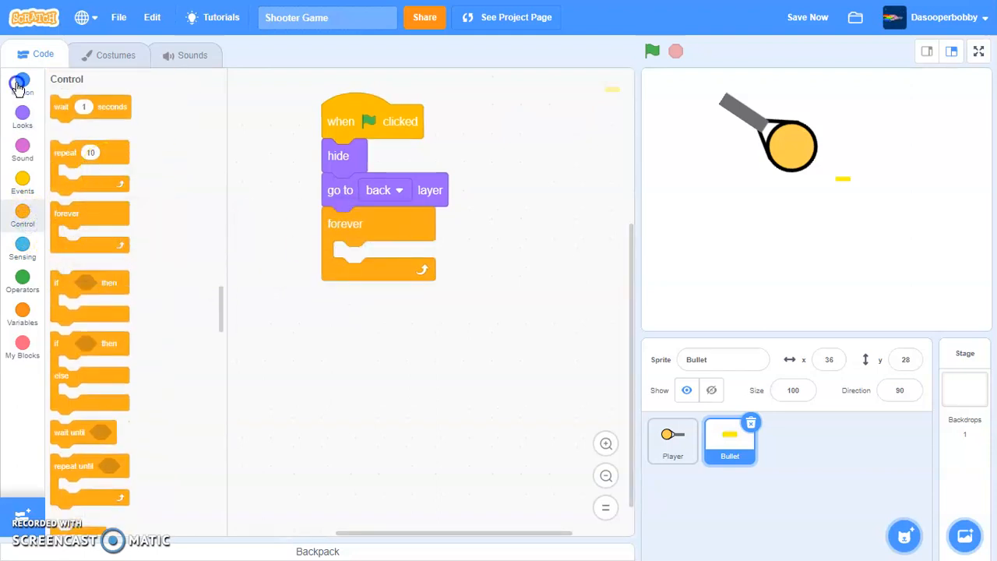
Make the Bullet follow Player's x position, y position and direction, then run the game.
{"action": "left_click", "coordinate": [22, 84]}
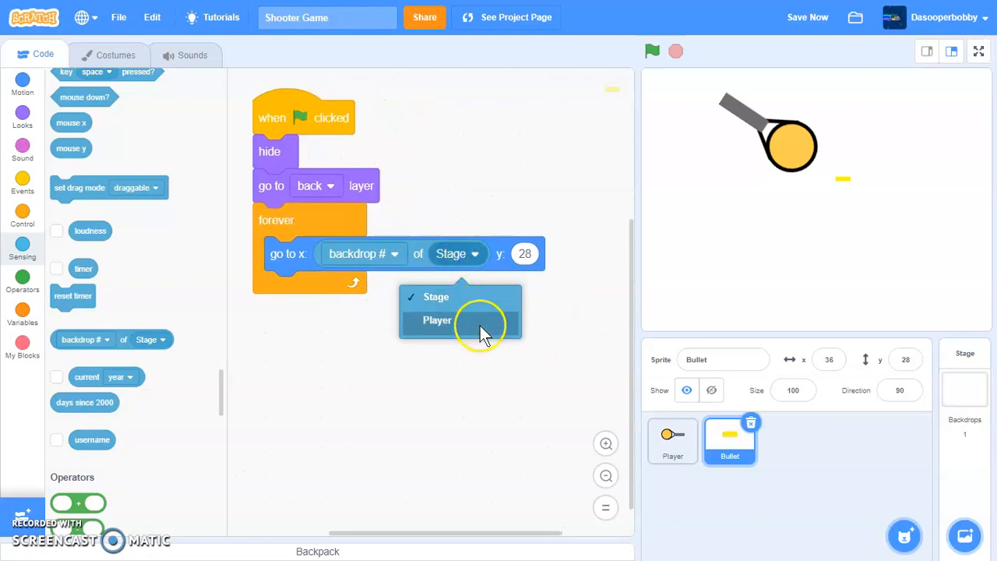
{"action": "left_click", "coordinate": [436, 320]}
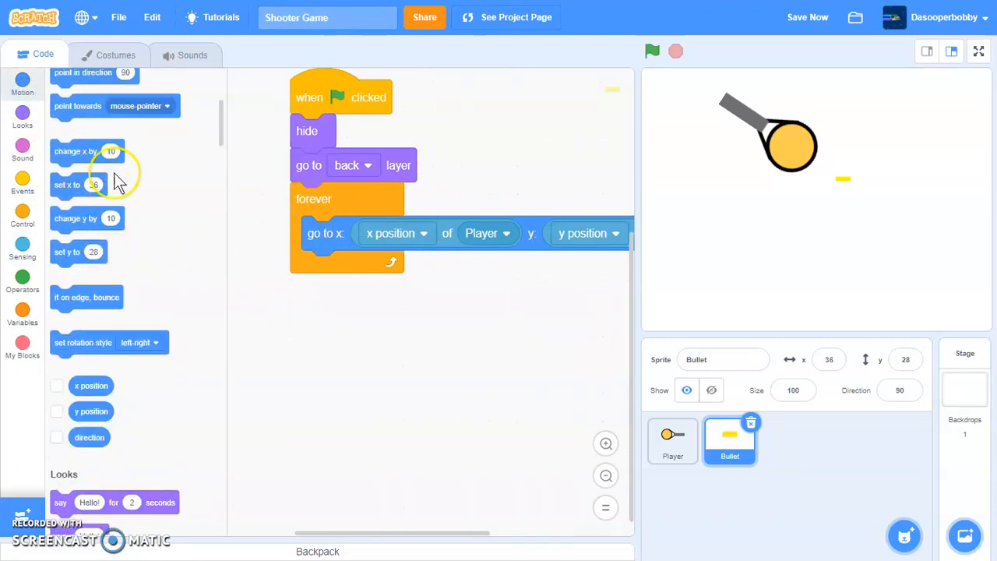
{"action": "scroll", "scroll_direction": "up", "scroll_amount": 3}
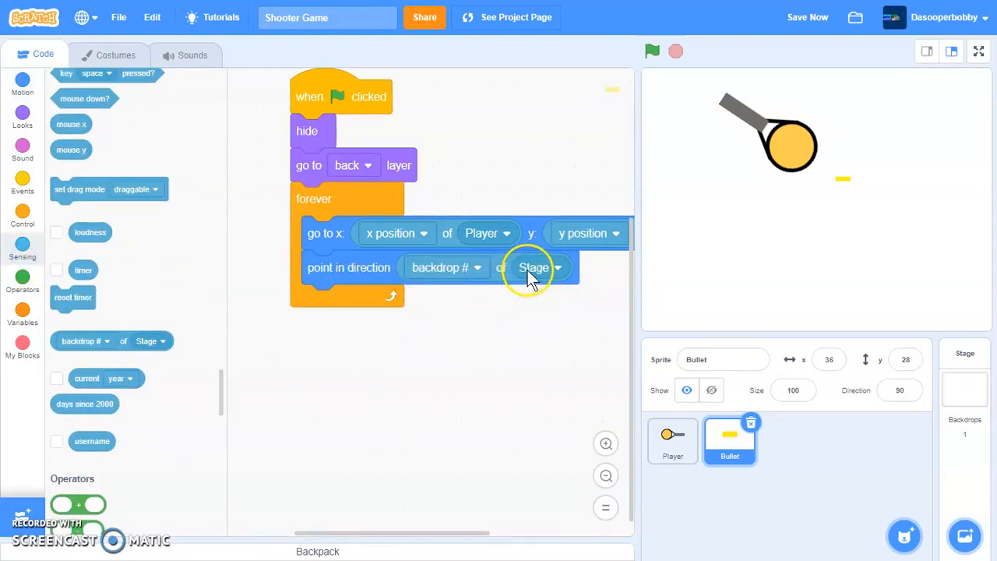
{"action": "left_click", "coordinate": [446, 267]}
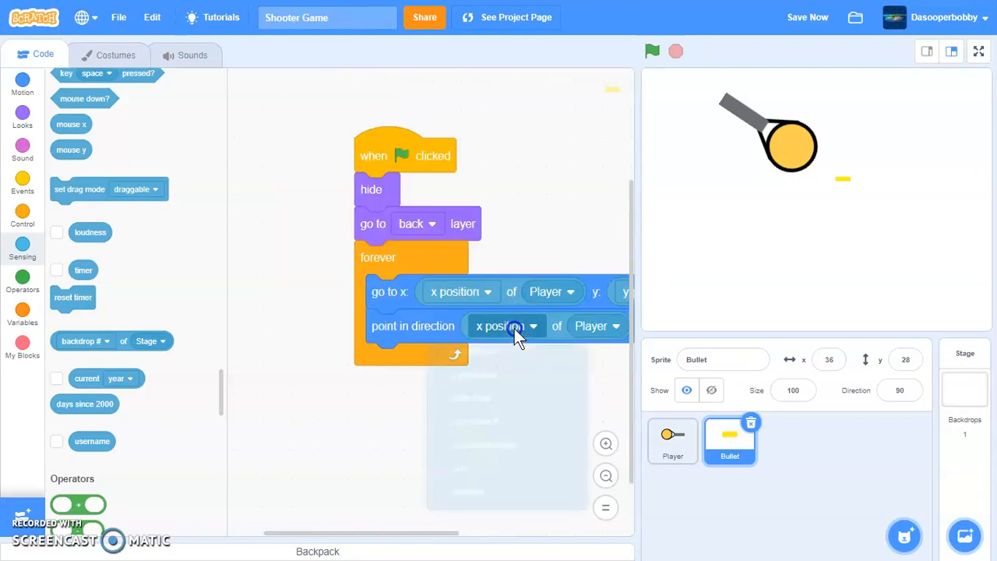
{"action": "left_click", "coordinate": [499, 325]}
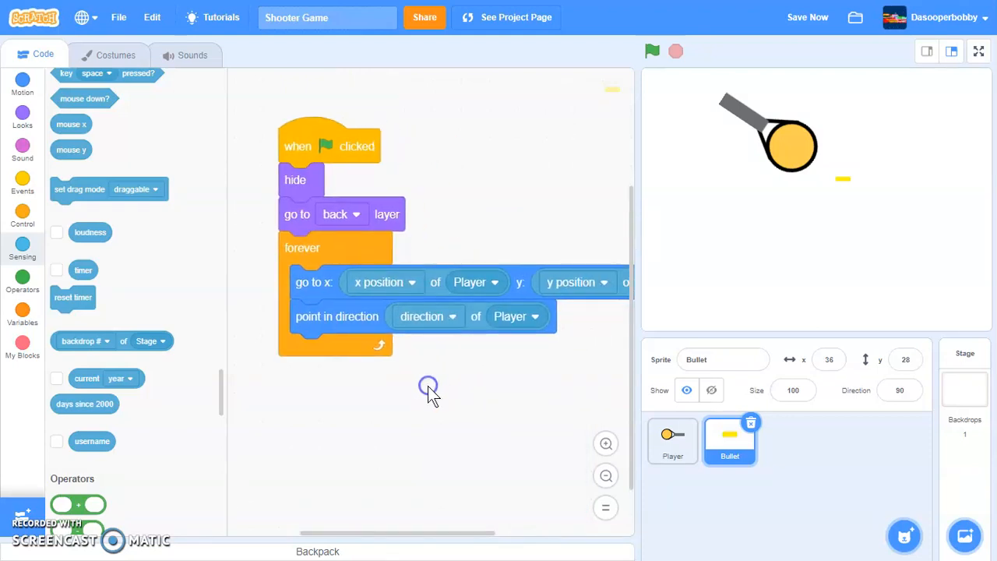
{"action": "left_click", "coordinate": [653, 50]}
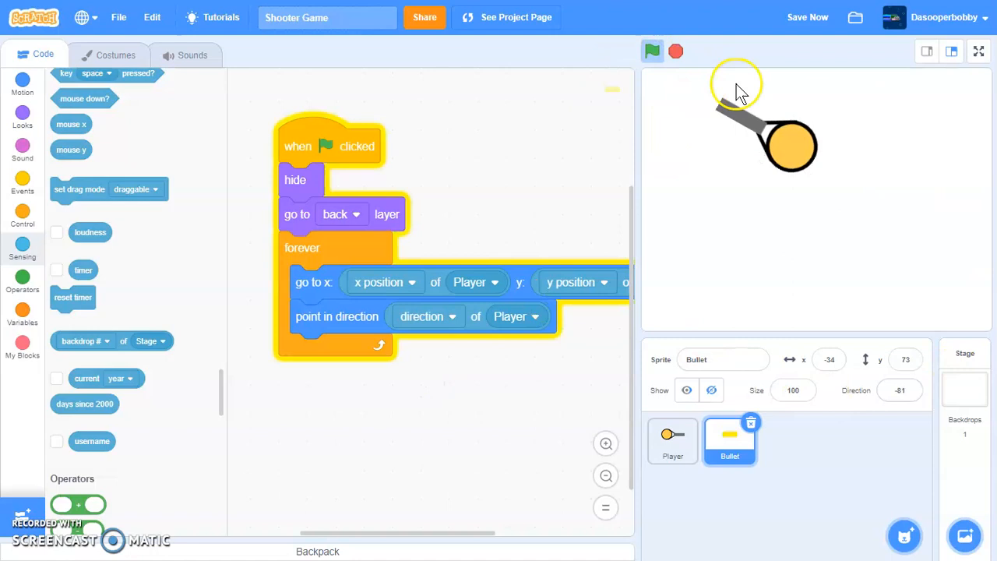
Switch the Bullet's go-to-layer setting from back to front and rerun the game.
{"action": "left_click", "coordinate": [676, 51]}
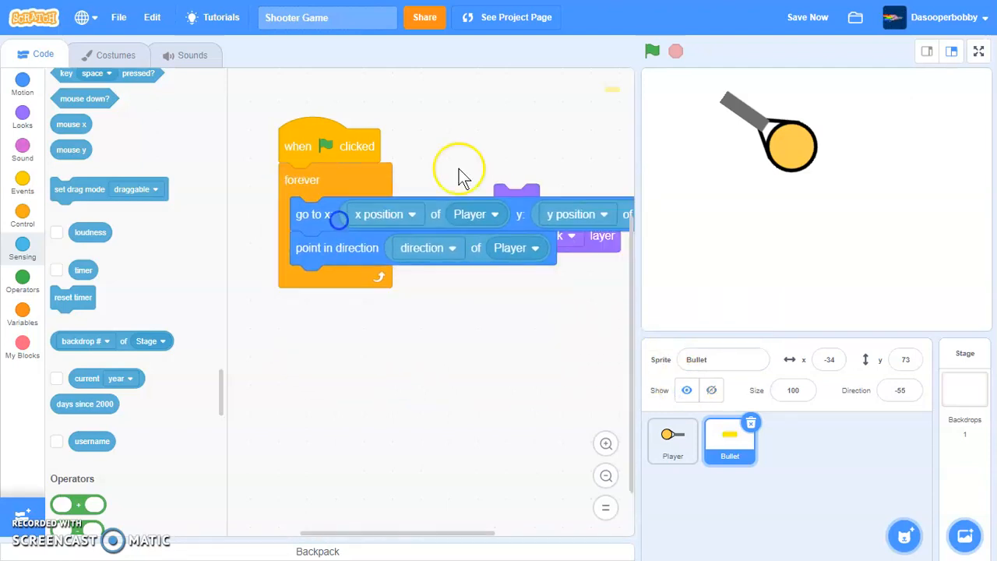
{"action": "left_click", "coordinate": [653, 50]}
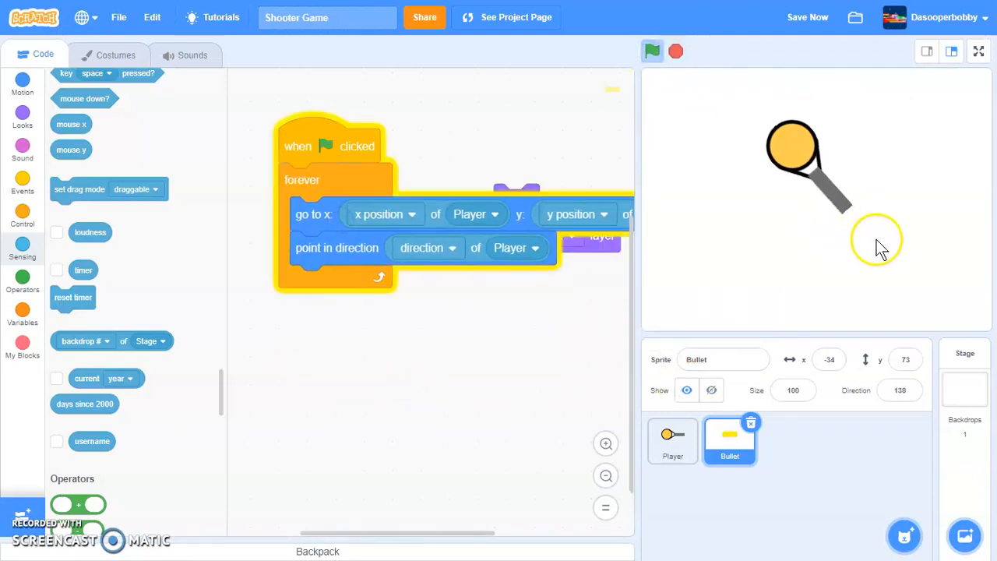
{"action": "mouse_move", "coordinate": [694, 101]}
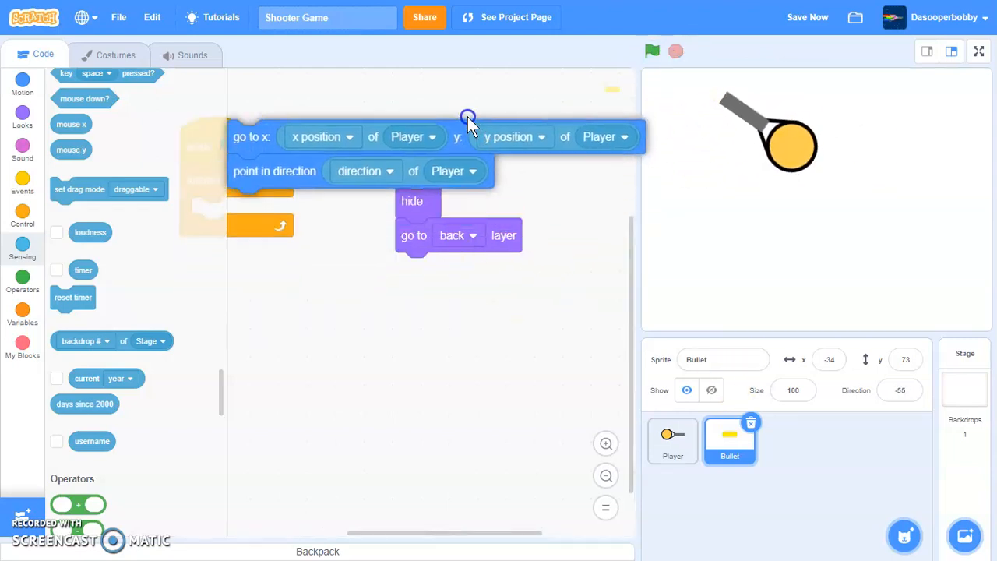
{"action": "left_click_drag", "start_coordinate": [468, 124], "coordinate": [530, 347]}
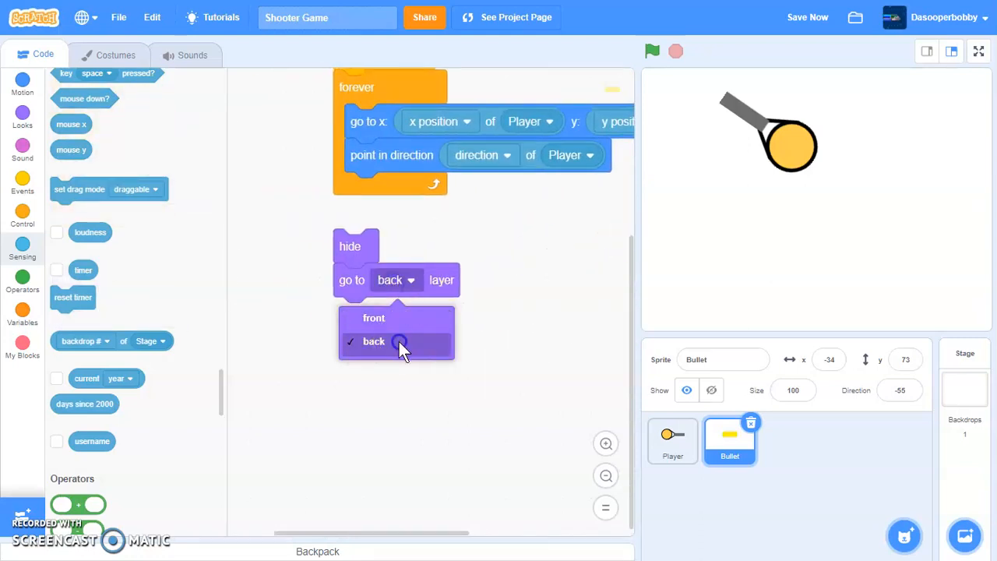
{"action": "left_click", "coordinate": [374, 317]}
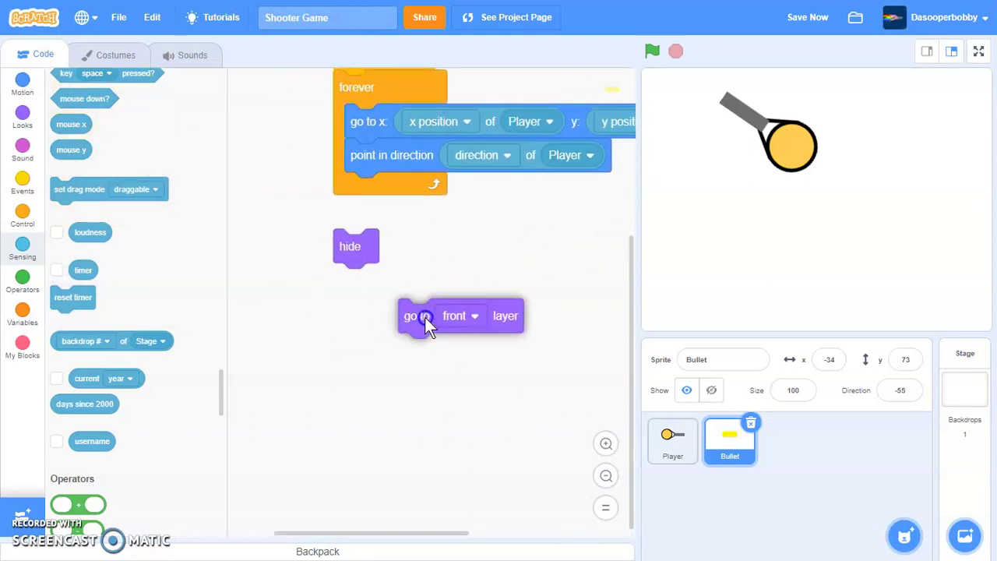
{"action": "left_click", "coordinate": [652, 50]}
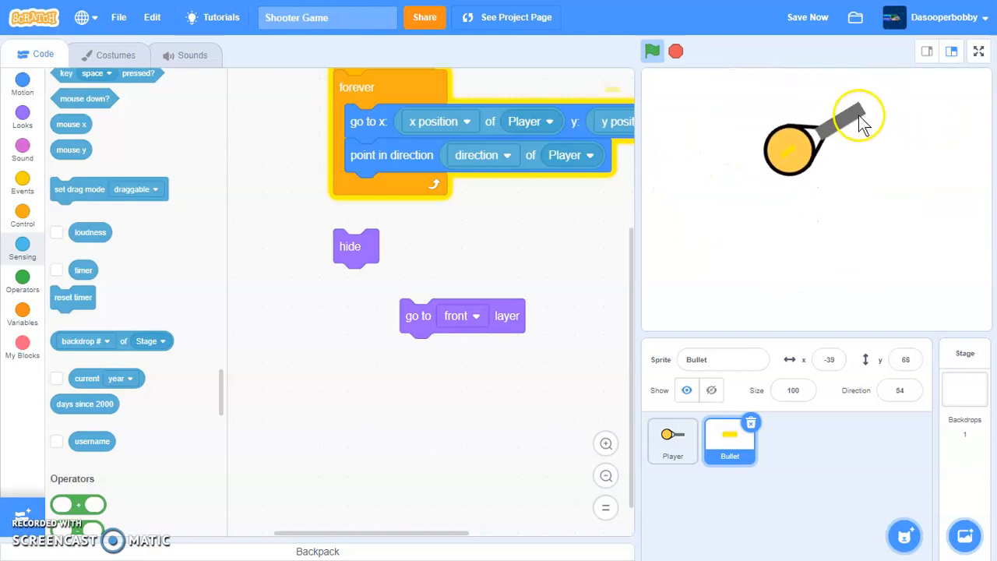
{"action": "left_click", "coordinate": [652, 51]}
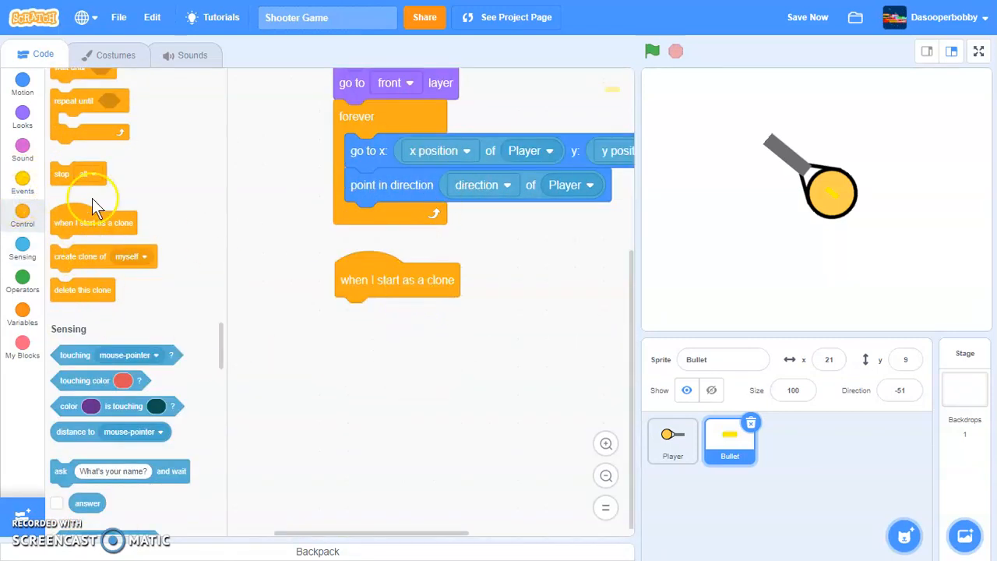
{"action": "mouse_move", "coordinate": [114, 222]}
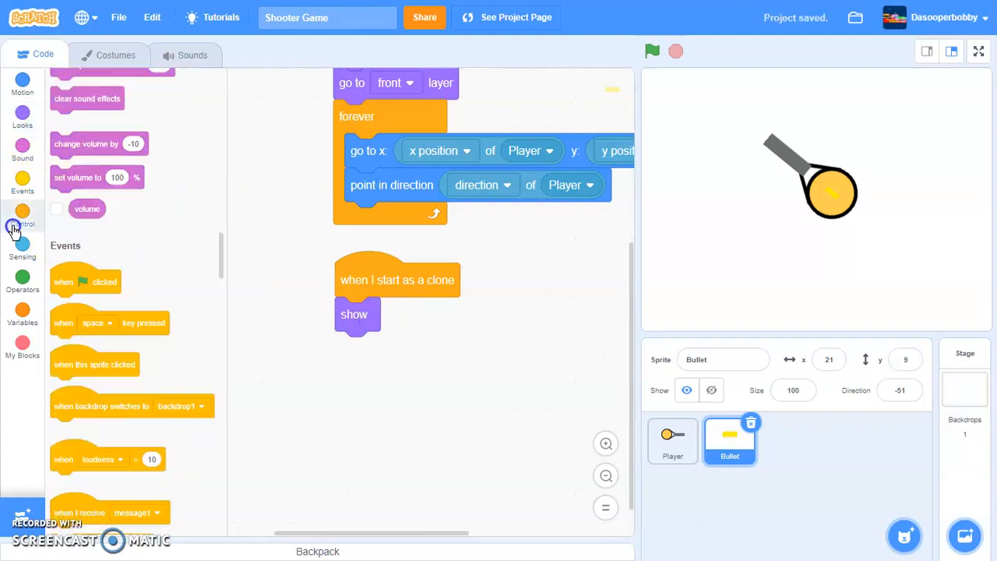
Fill the clone script: show, repeat move 12 steps until touching edge, then delete this clone.
{"action": "left_click", "coordinate": [22, 218]}
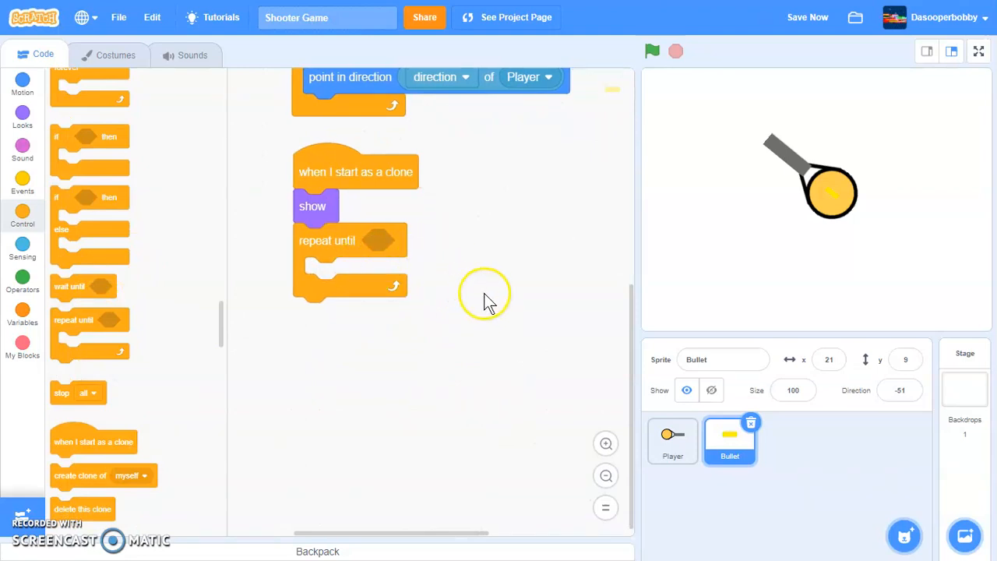
{"action": "mouse_move", "coordinate": [635, 300]}
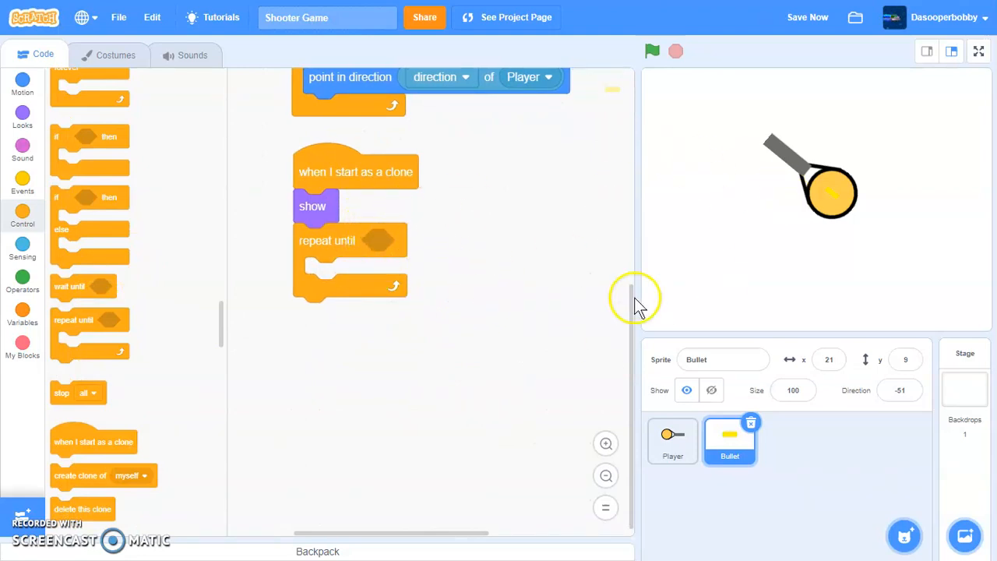
{"action": "left_click", "coordinate": [21, 84]}
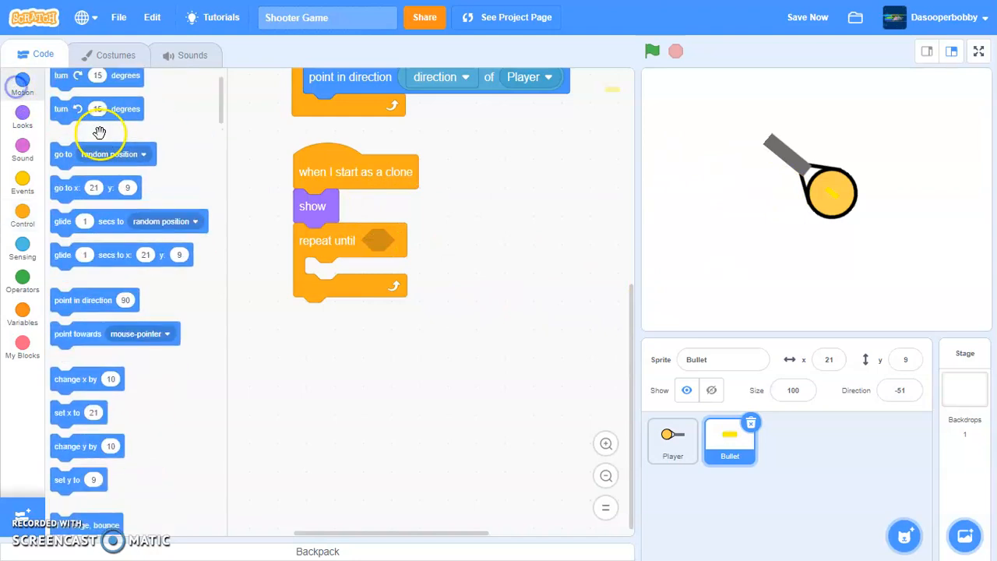
{"action": "left_click_drag", "start_coordinate": [88, 107], "coordinate": [357, 275]}
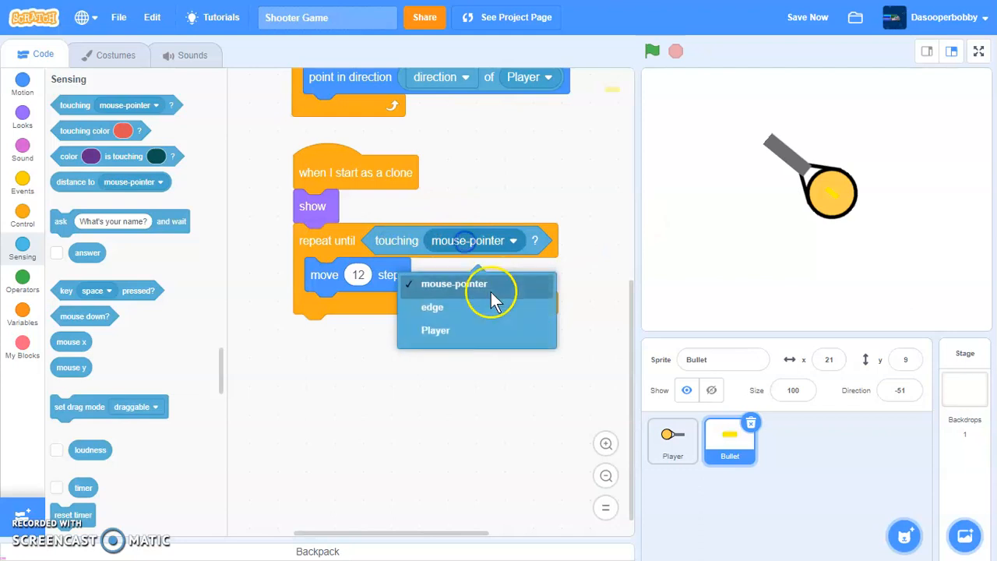
{"action": "left_click", "coordinate": [433, 306]}
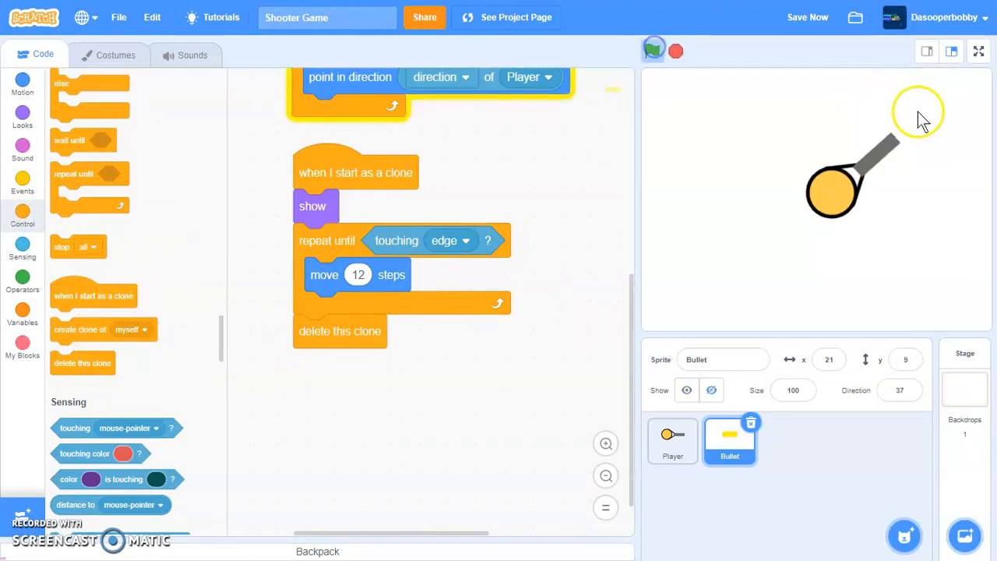
{"action": "left_click", "coordinate": [653, 50]}
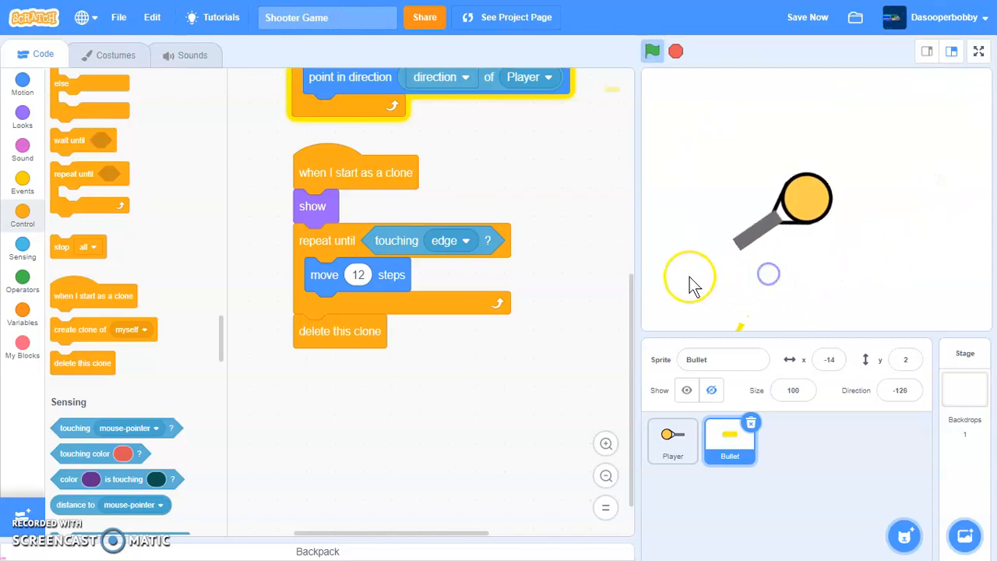
{"action": "left_click", "coordinate": [686, 276]}
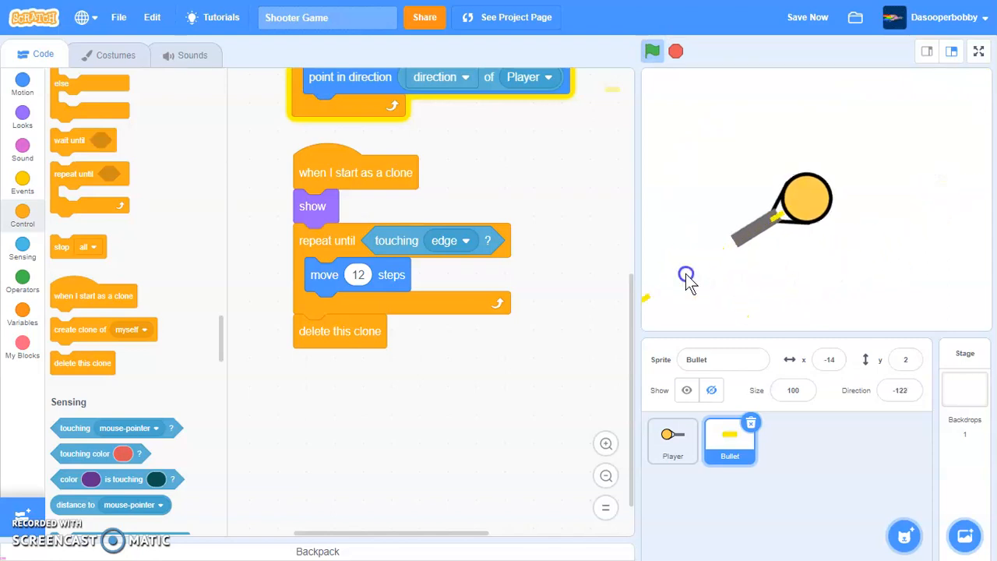
{"action": "left_click_drag", "start_coordinate": [686, 276], "coordinate": [814, 276]}
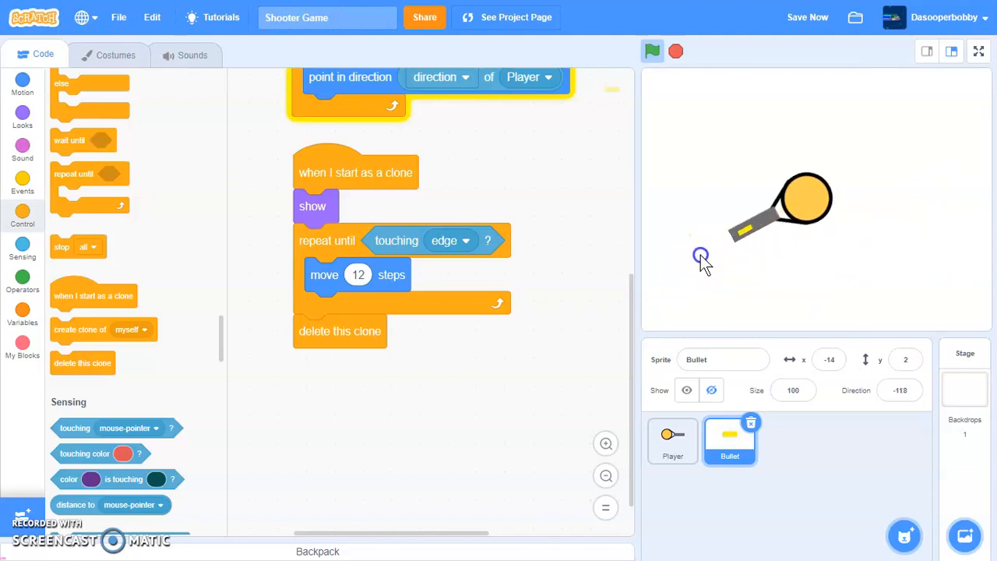
{"action": "left_click", "coordinate": [652, 51]}
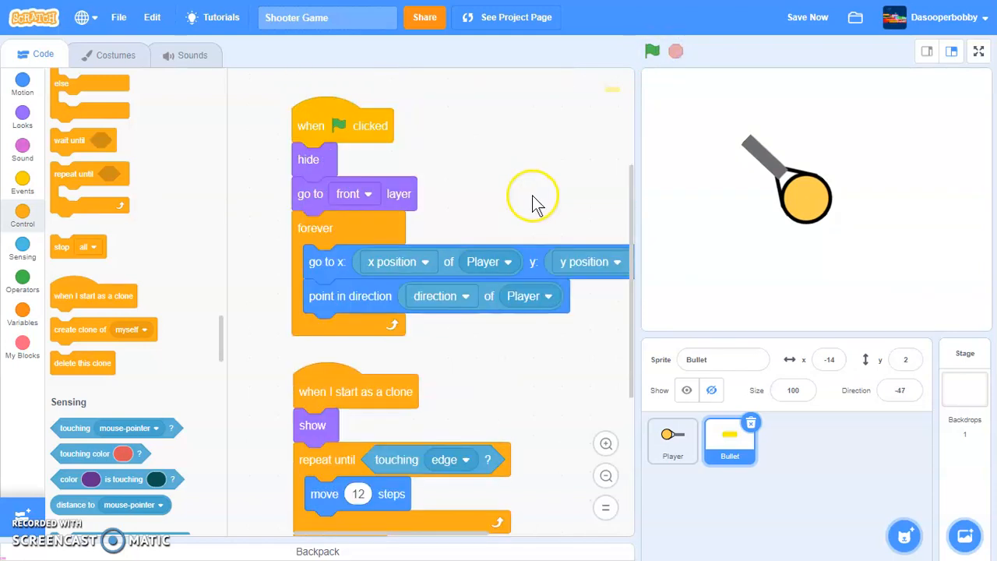
Set the layer dropdown back to 'back', run the game, then stop it.
{"action": "left_click", "coordinate": [348, 194]}
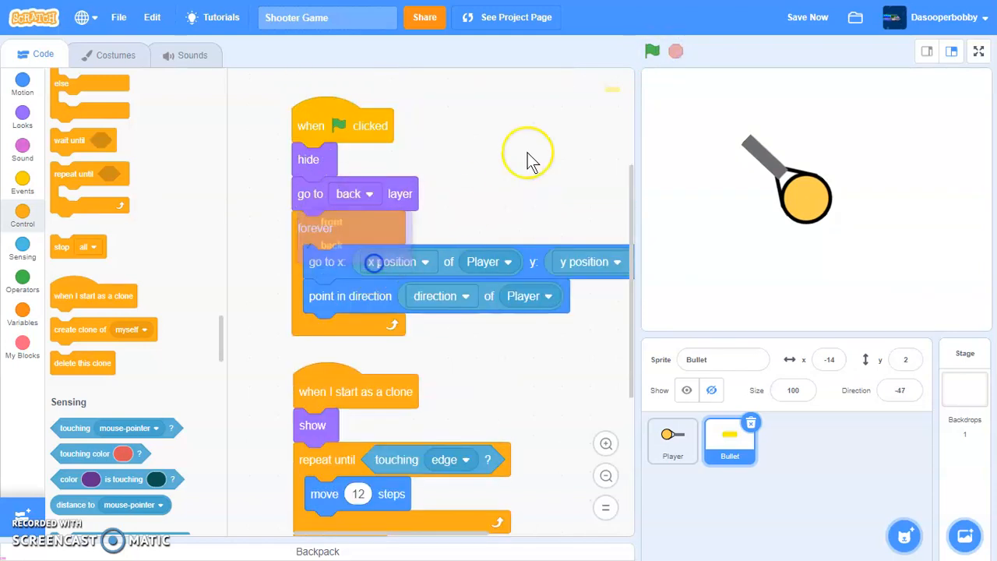
{"action": "left_click", "coordinate": [652, 50]}
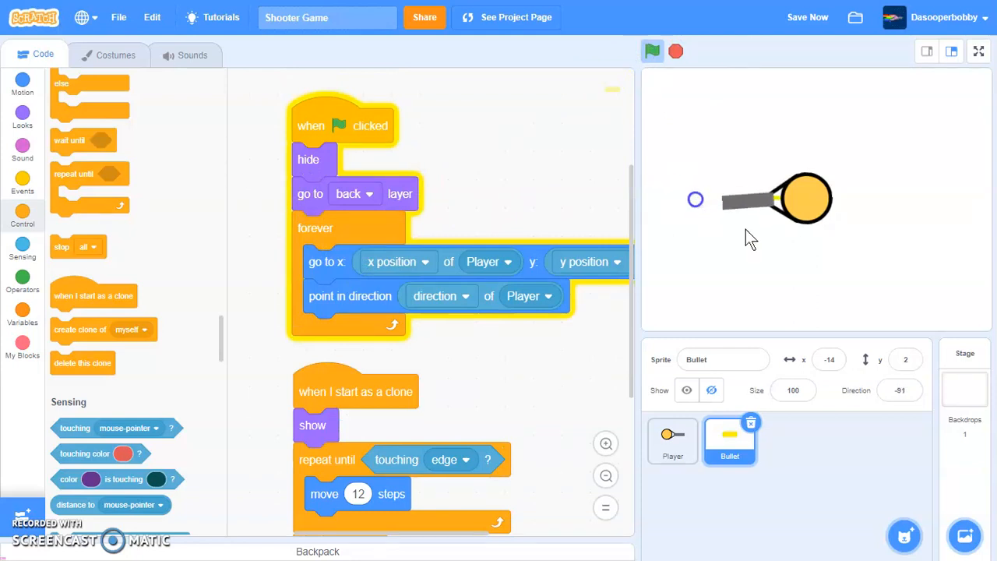
{"action": "mouse_move", "coordinate": [940, 170]}
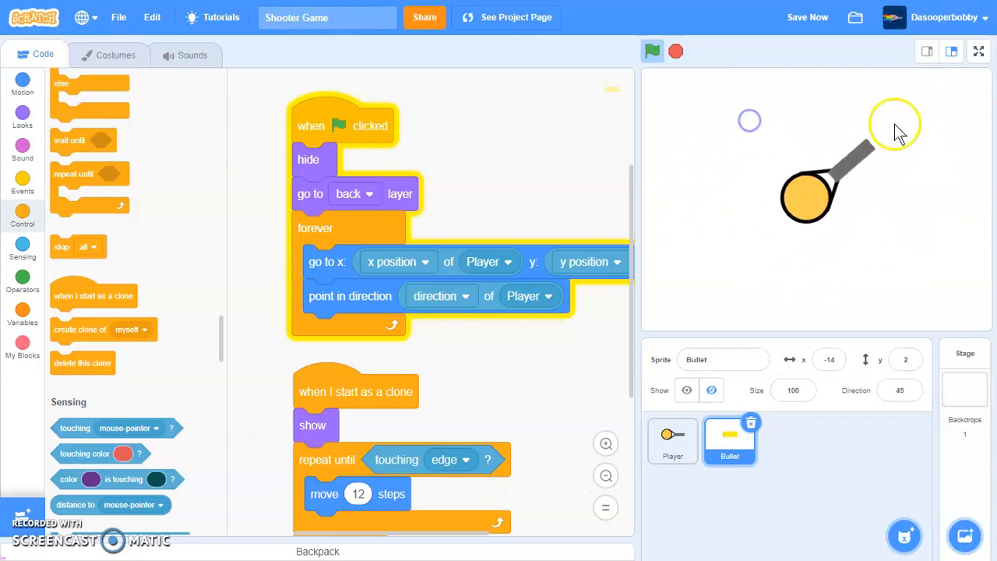
{"action": "mouse_move", "coordinate": [935, 214]}
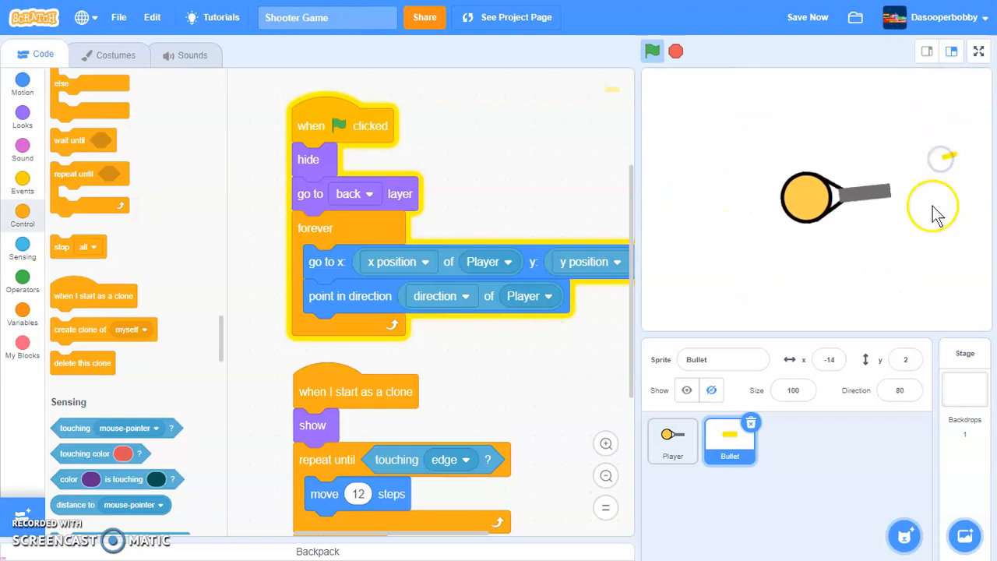
{"action": "left_click", "coordinate": [652, 50]}
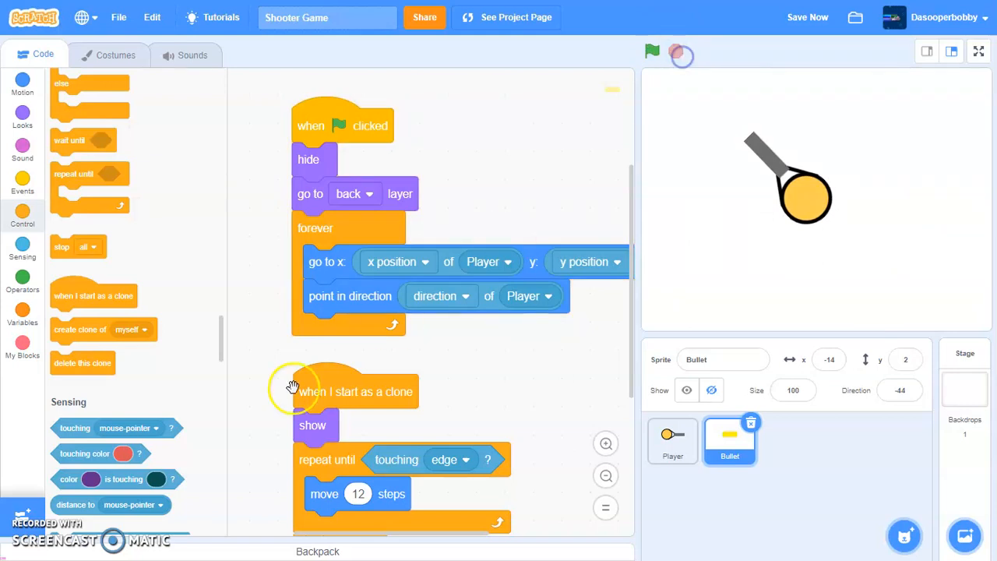